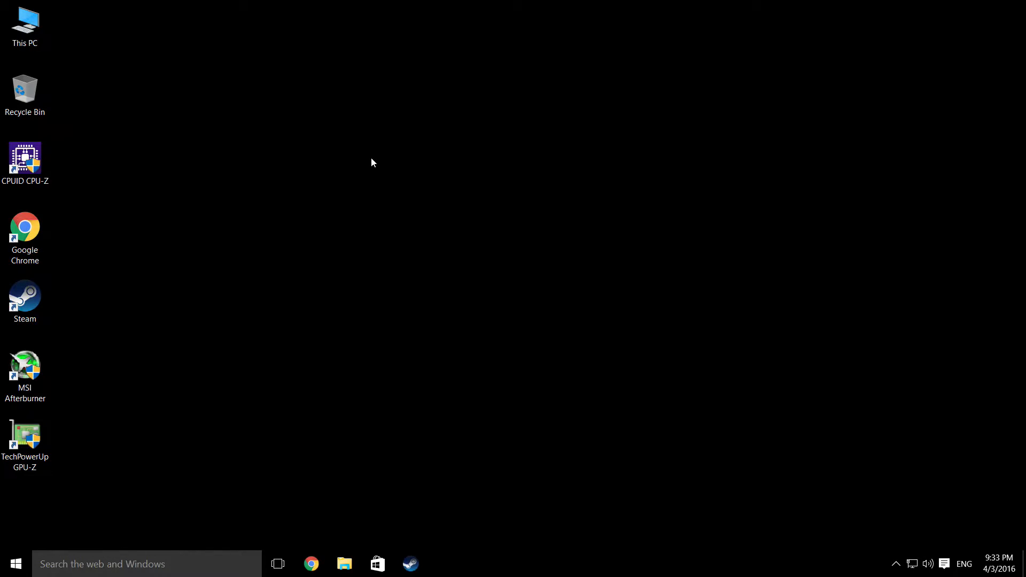
{"action": "mouse_move", "coordinate": [398, 257]}
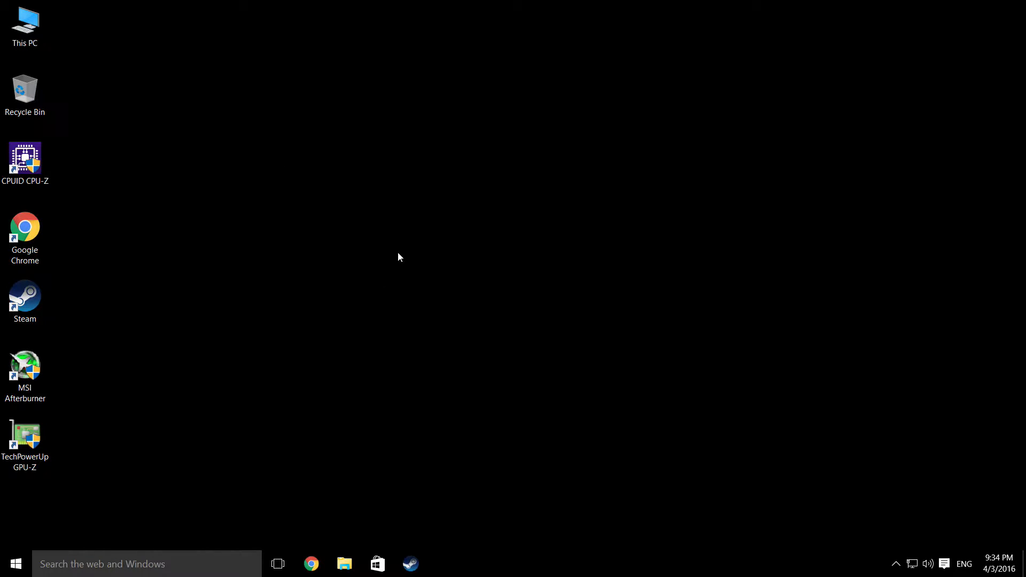
{"action": "mouse_move", "coordinate": [465, 291]}
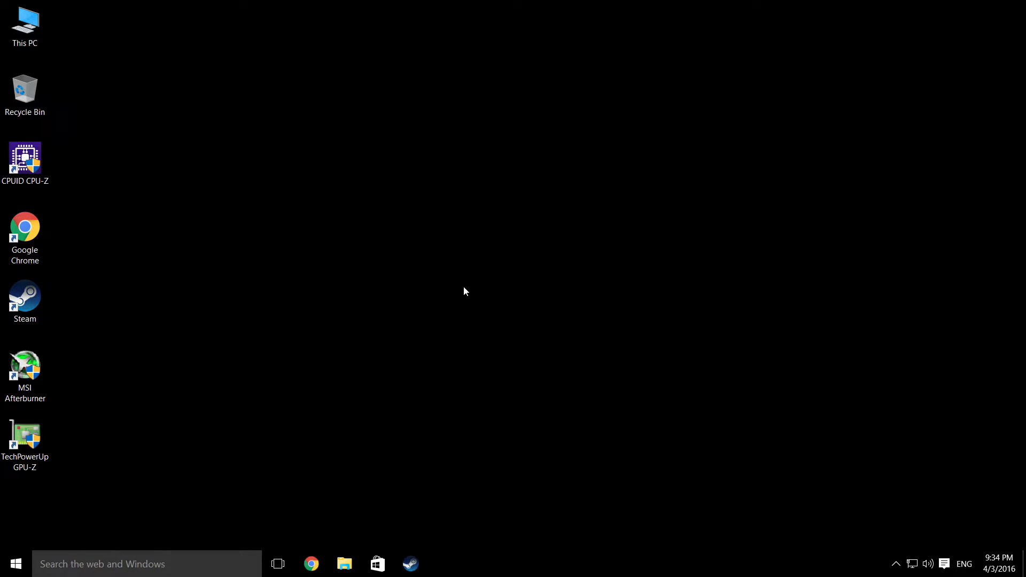
{"action": "mouse_move", "coordinate": [372, 300]}
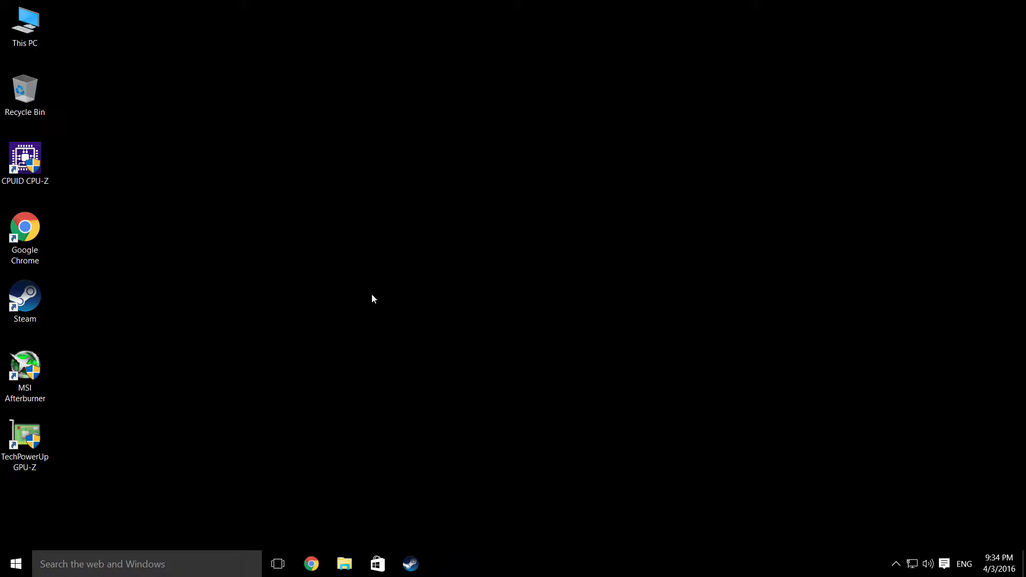
{"action": "mouse_move", "coordinate": [393, 317]}
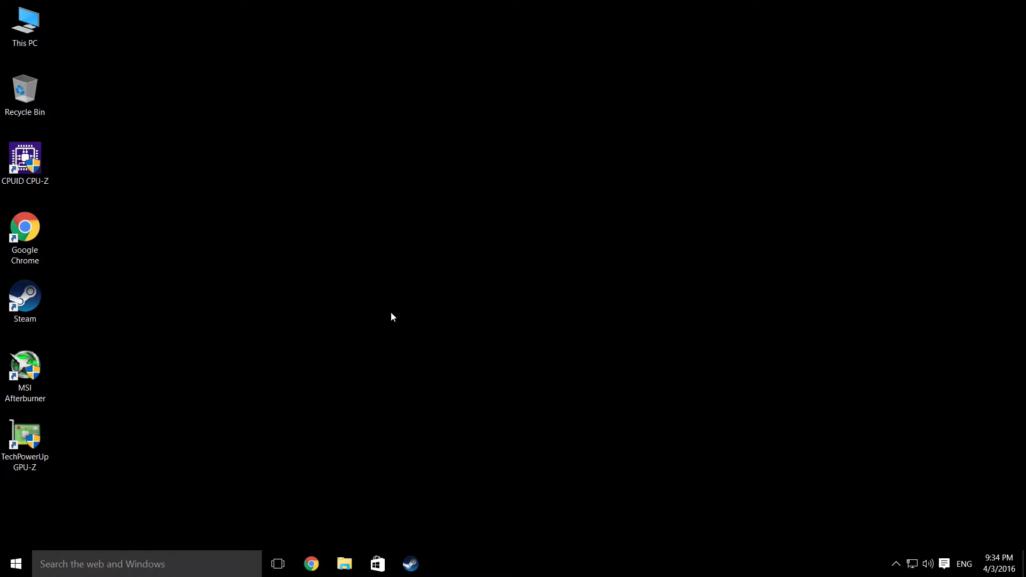
{"action": "mouse_move", "coordinate": [538, 419]}
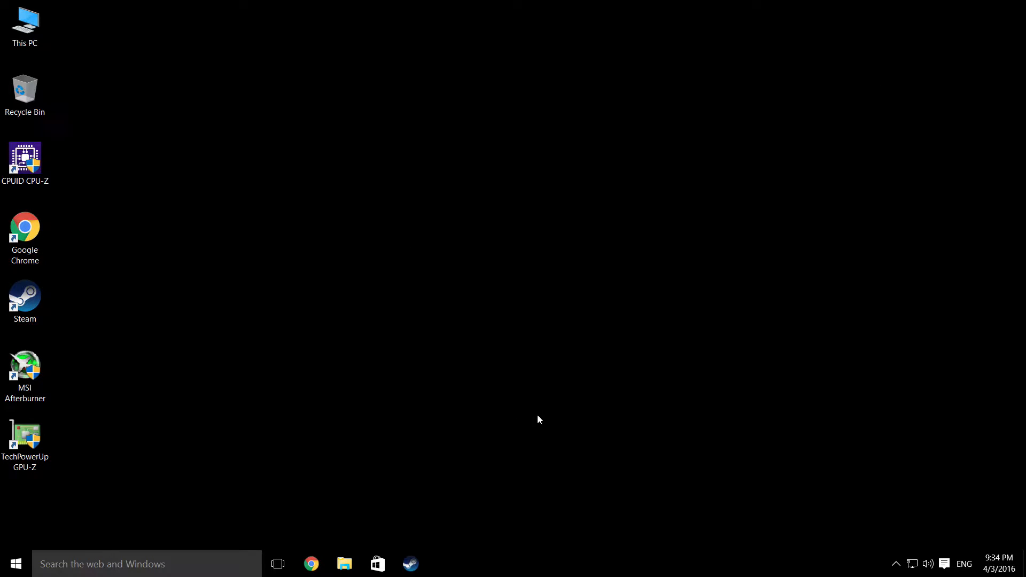
{"action": "mouse_move", "coordinate": [620, 287]}
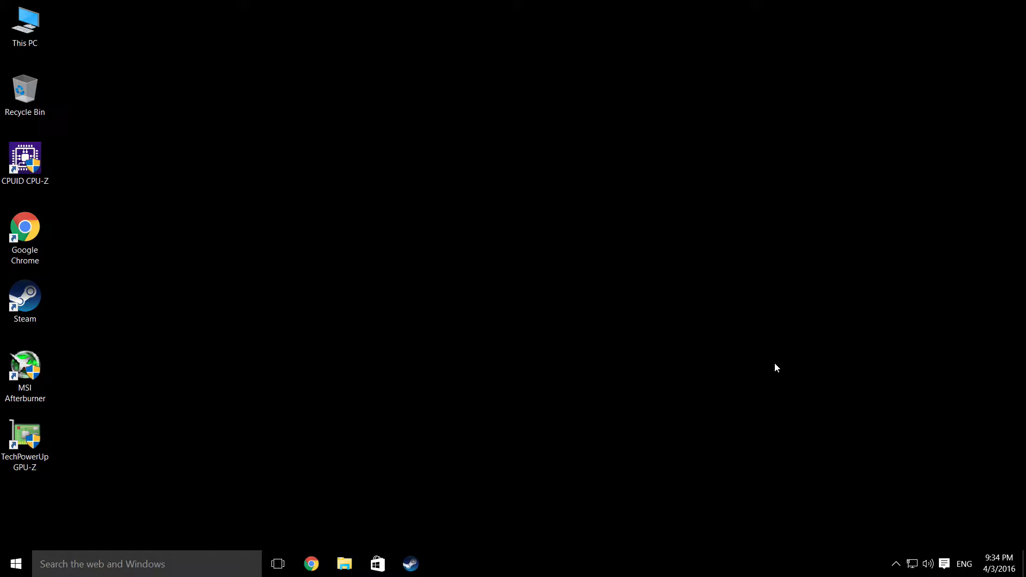
{"action": "mouse_move", "coordinate": [431, 208]}
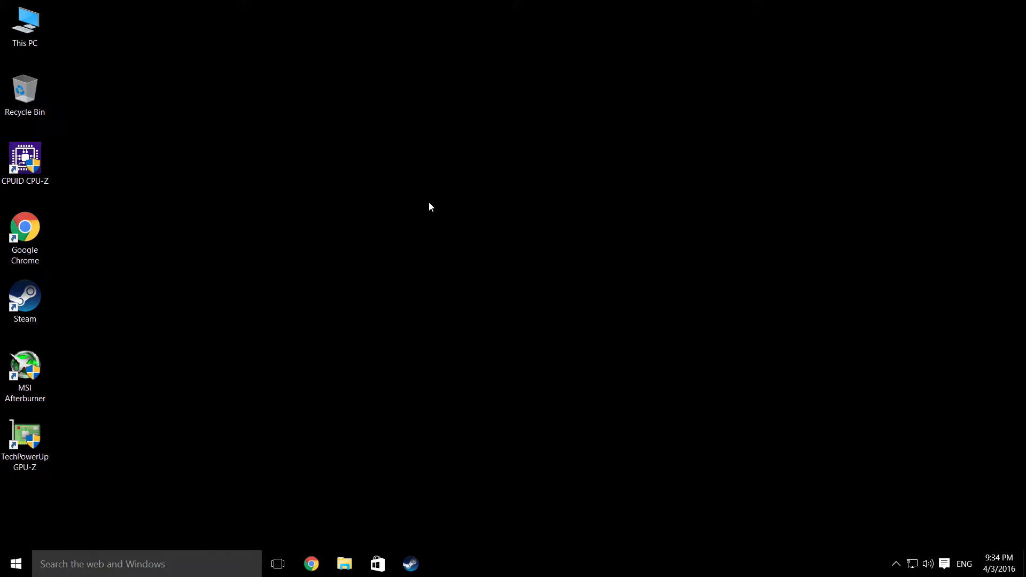
{"action": "mouse_move", "coordinate": [170, 116]}
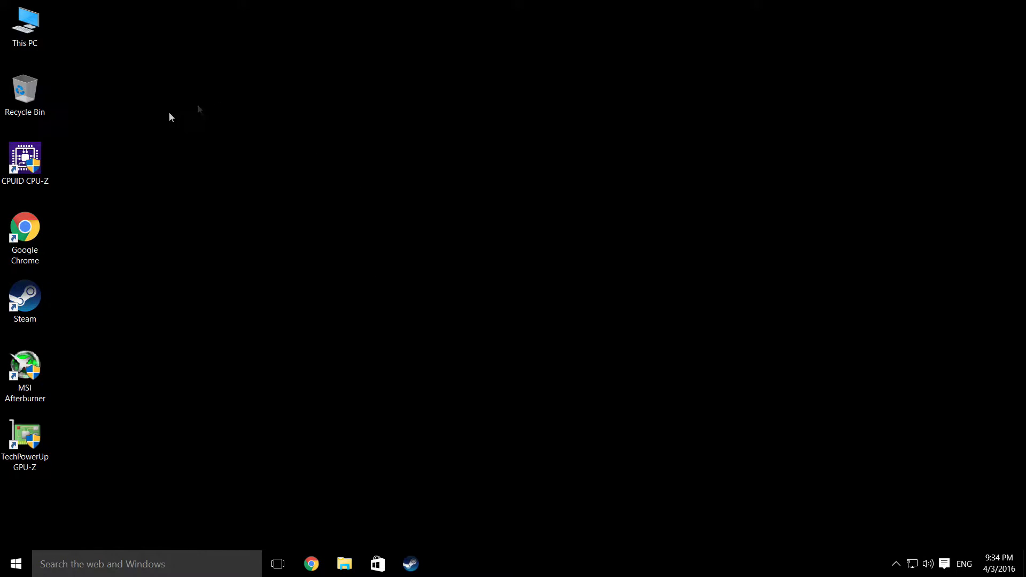
Launch CPU-Z with administrator rights to show the Intel Core i5-3330 details.
{"action": "double_click", "coordinate": [25, 162]}
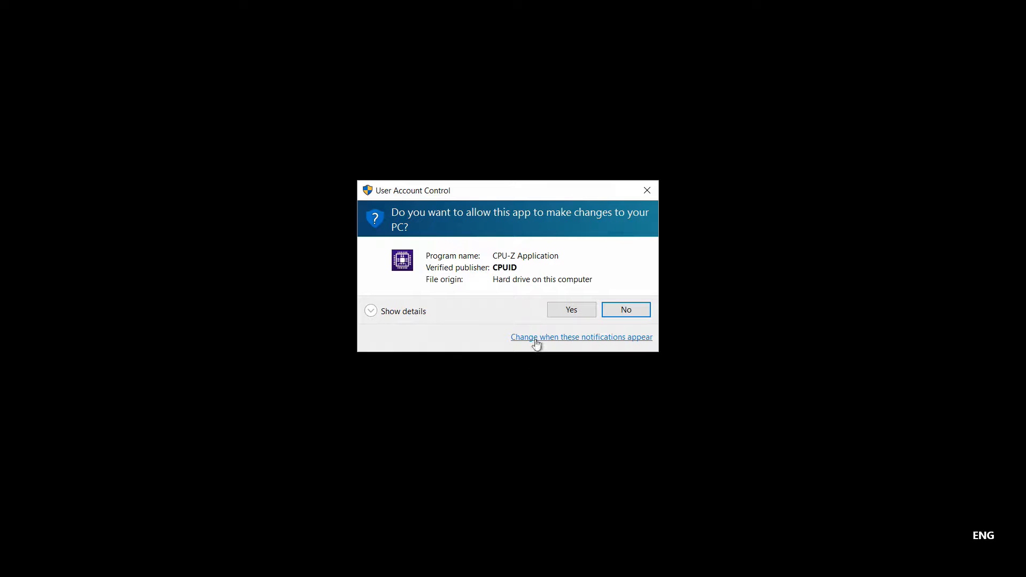
{"action": "left_click", "coordinate": [569, 309]}
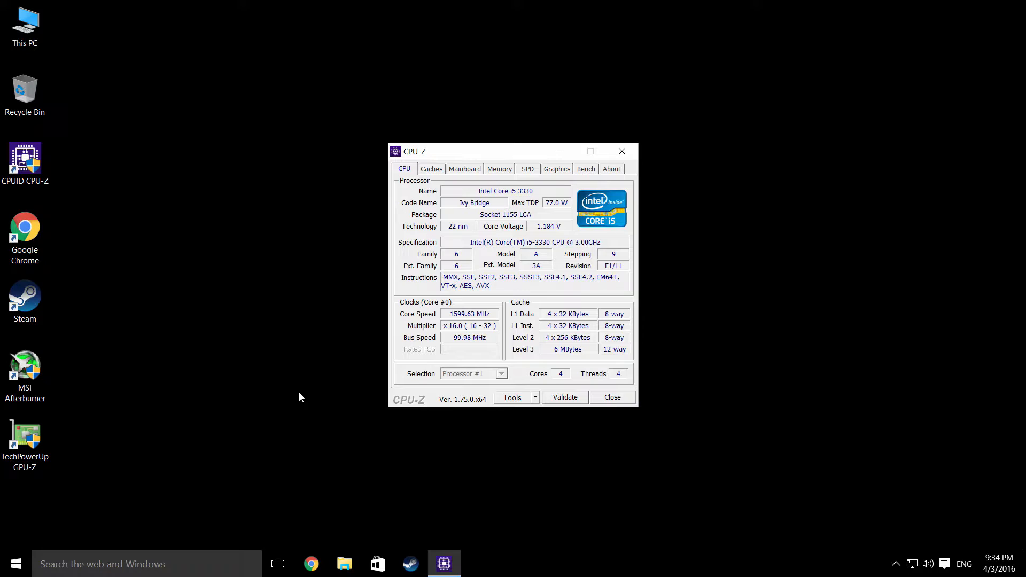
{"action": "mouse_move", "coordinate": [512, 182]}
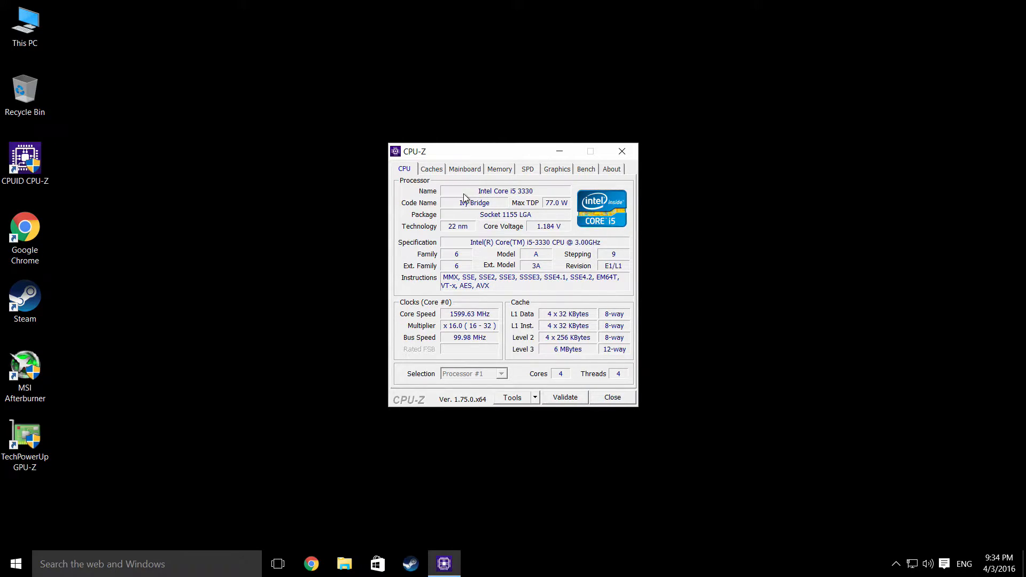
{"action": "mouse_move", "coordinate": [459, 302]}
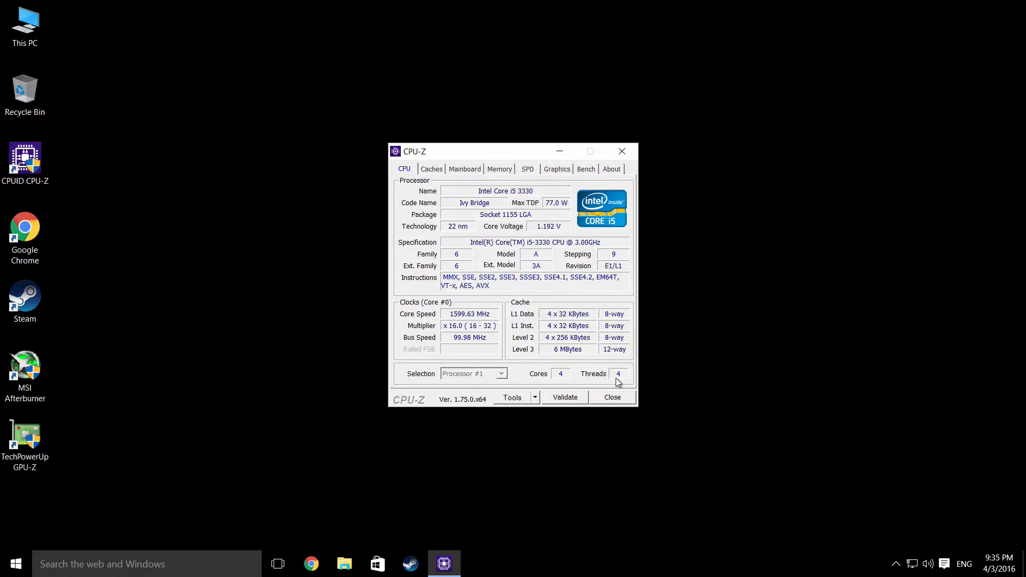
{"action": "mouse_move", "coordinate": [418, 249]}
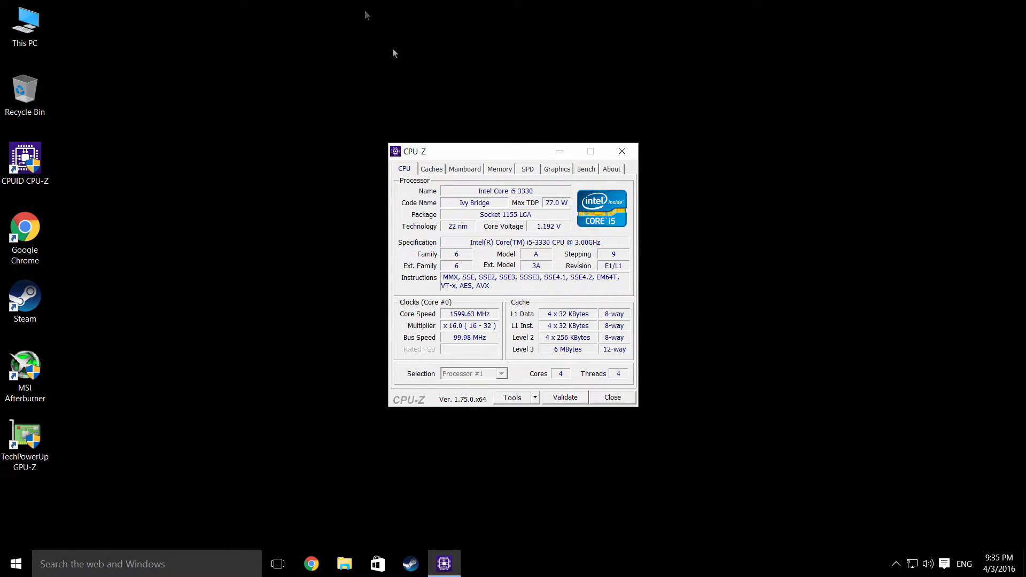
{"action": "mouse_move", "coordinate": [578, 296]}
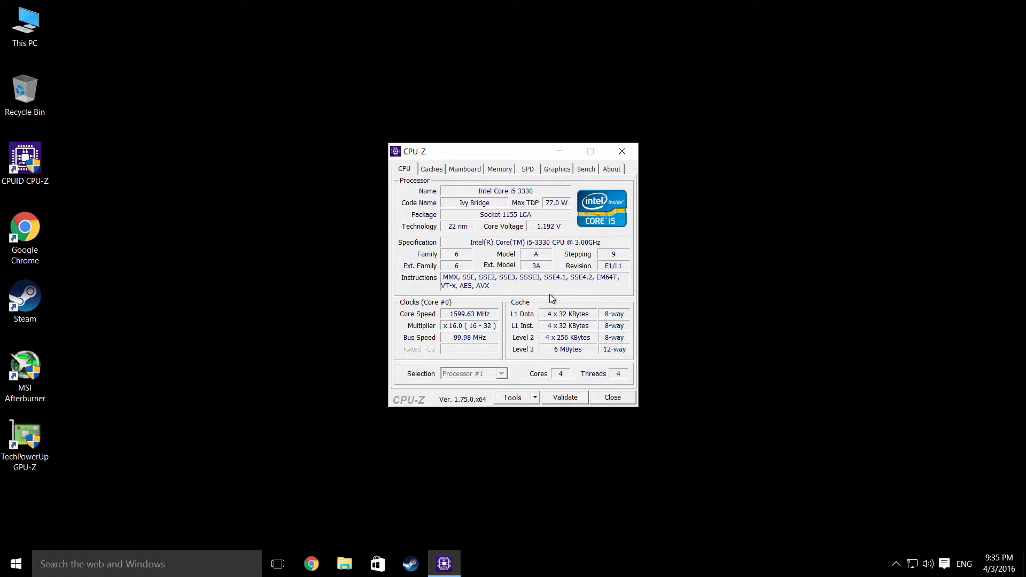
{"action": "mouse_move", "coordinate": [504, 346]}
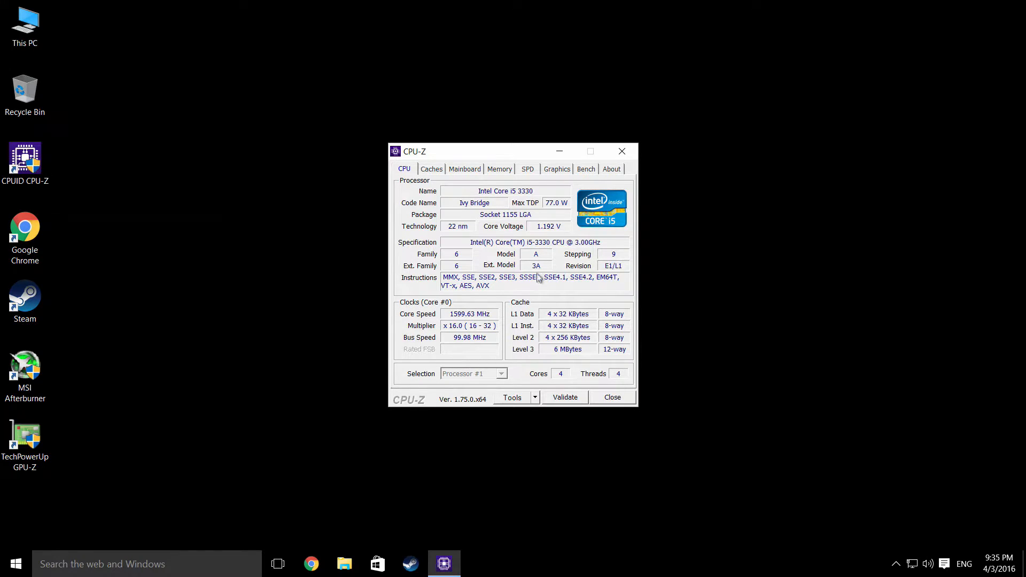
{"action": "mouse_move", "coordinate": [619, 354]}
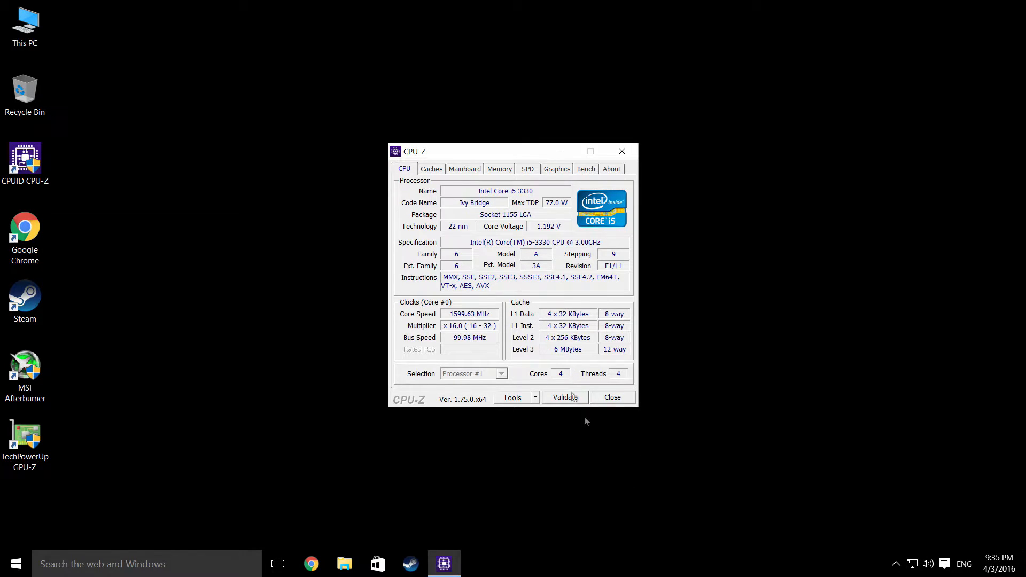
{"action": "mouse_move", "coordinate": [603, 342]}
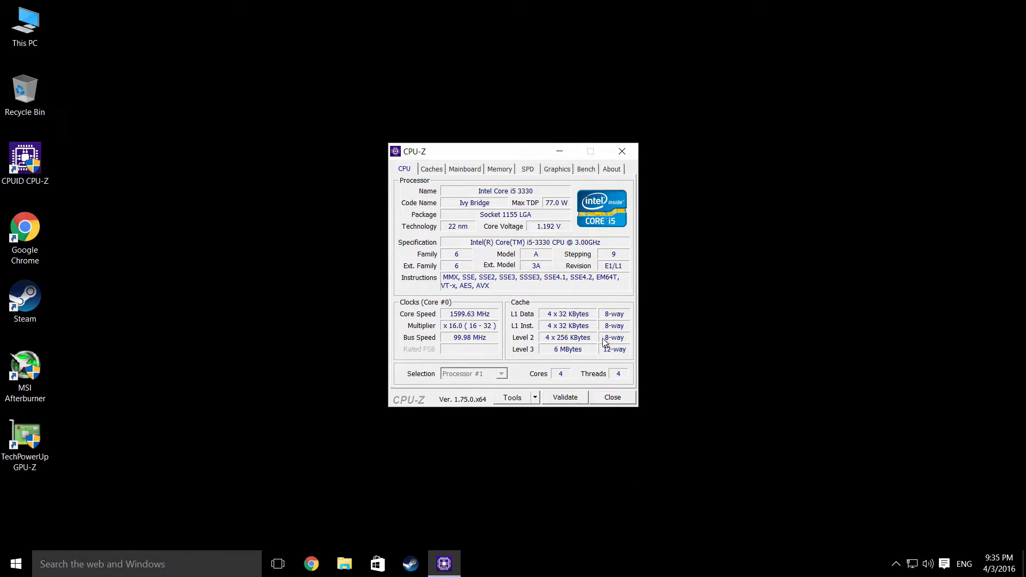
{"action": "mouse_move", "coordinate": [610, 220]}
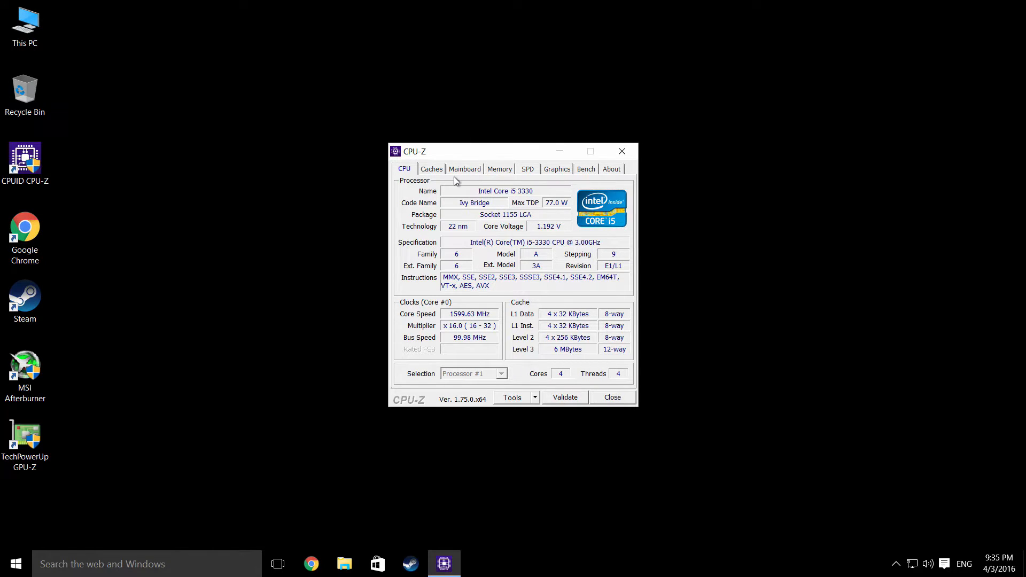
{"action": "mouse_move", "coordinate": [468, 171]}
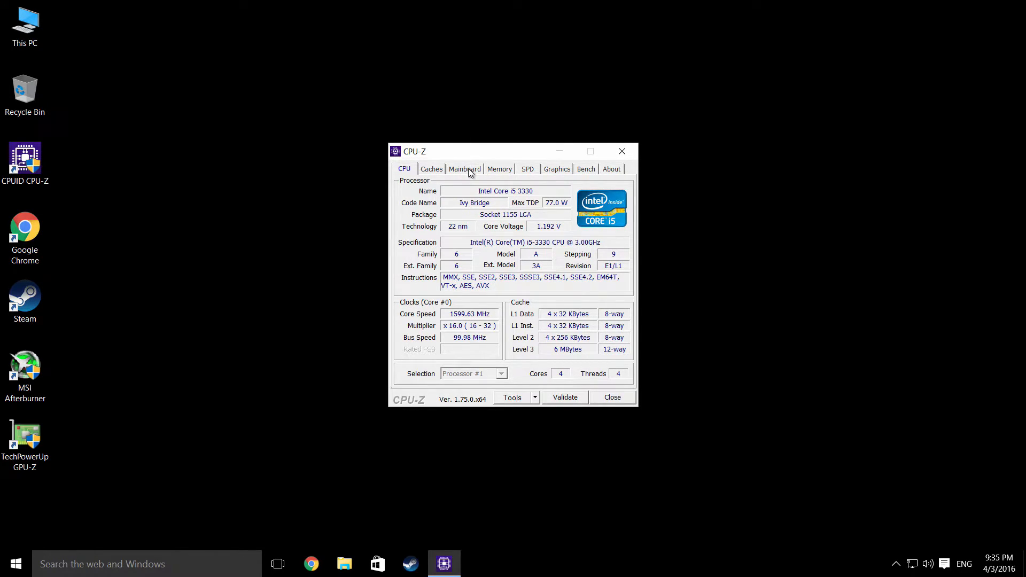
Show the ASUS P8H77-V motherboard, Intel H77 chipset and AMI BIOS 0906 details.
{"action": "left_click", "coordinate": [465, 168]}
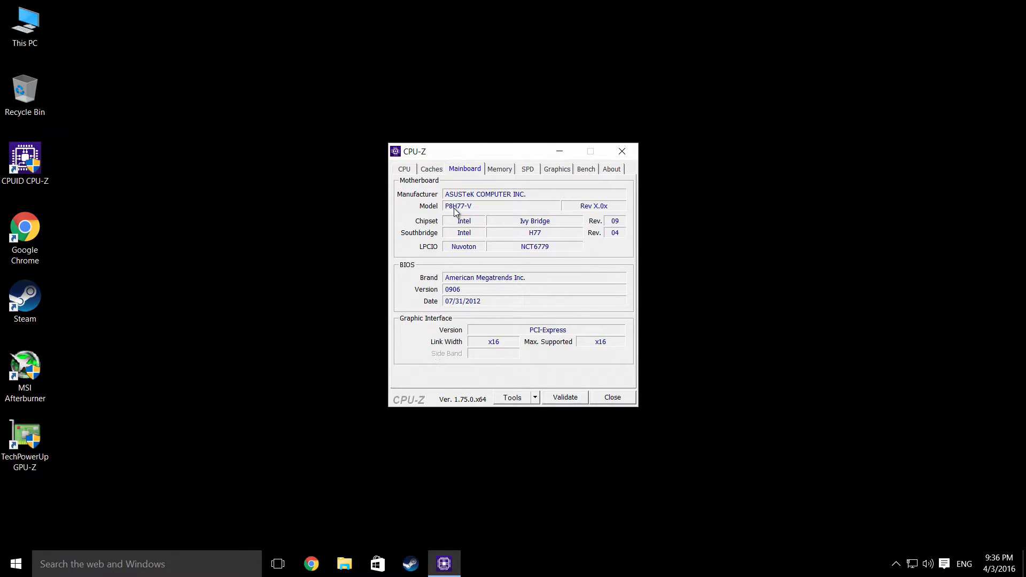
{"action": "mouse_move", "coordinate": [477, 231]}
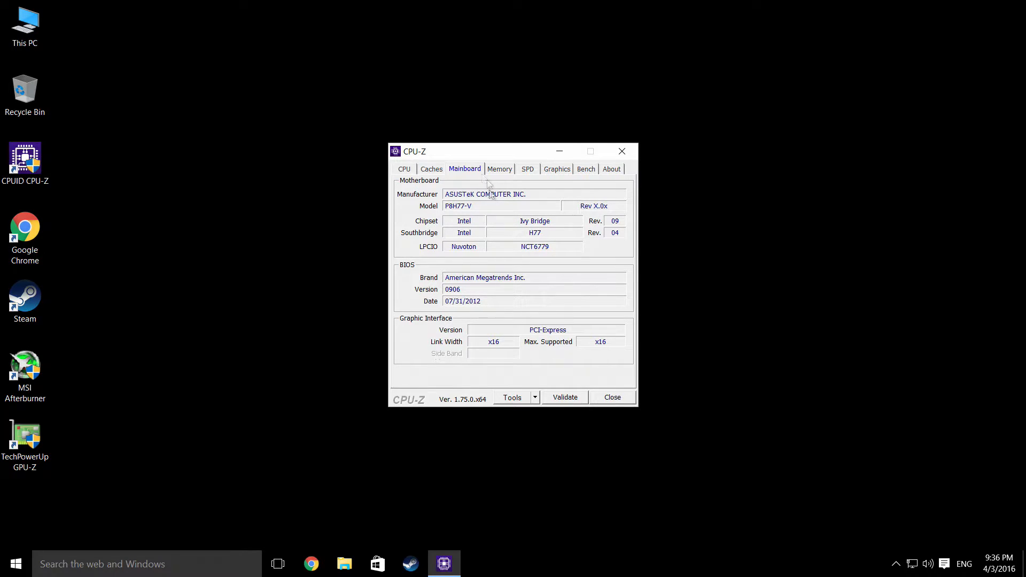
Show the 8 GB dual-channel DDR3 memory summary with 9-9-9-24 timings.
{"action": "left_click", "coordinate": [499, 169]}
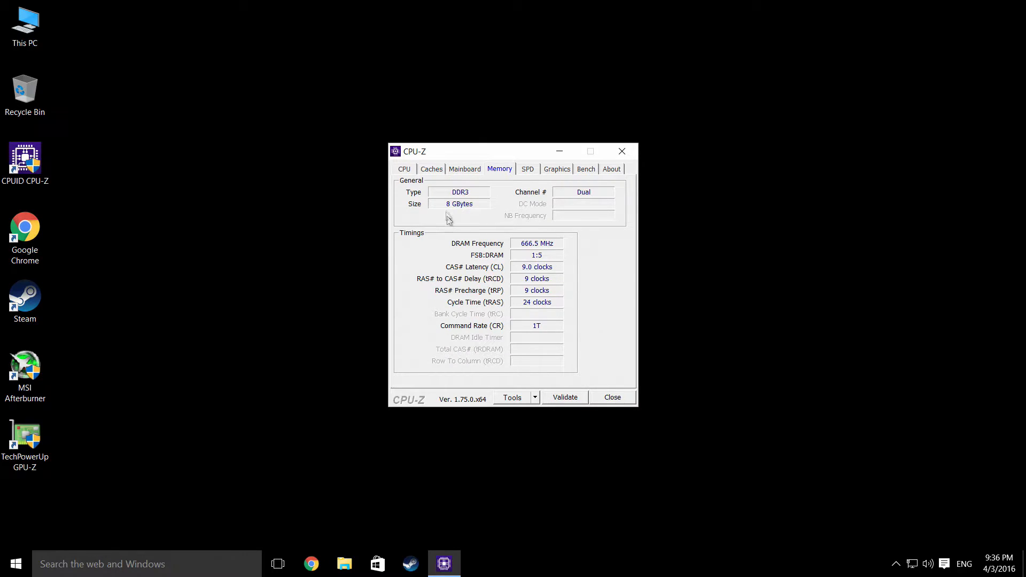
{"action": "mouse_move", "coordinate": [487, 234]}
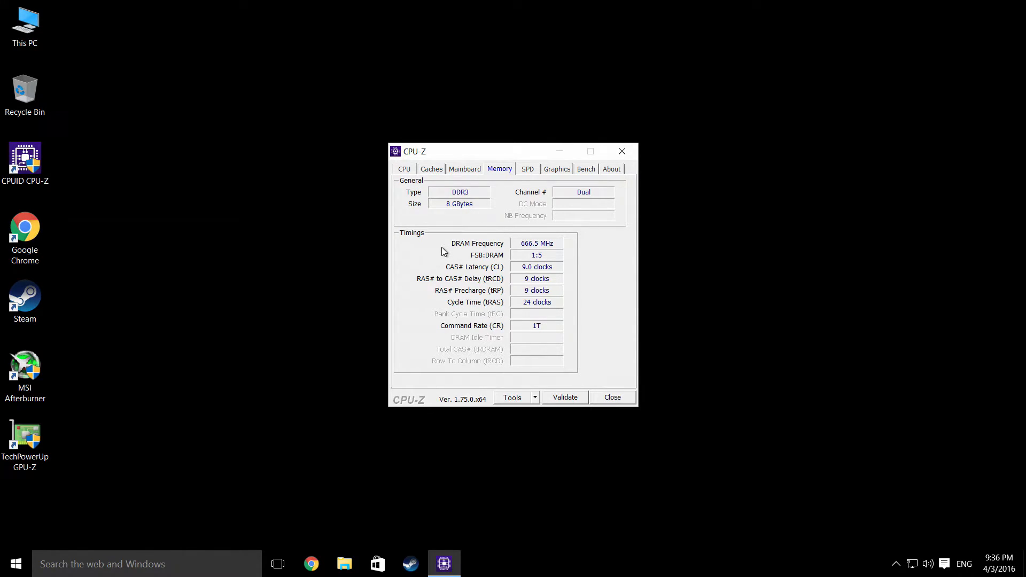
{"action": "mouse_move", "coordinate": [517, 218]}
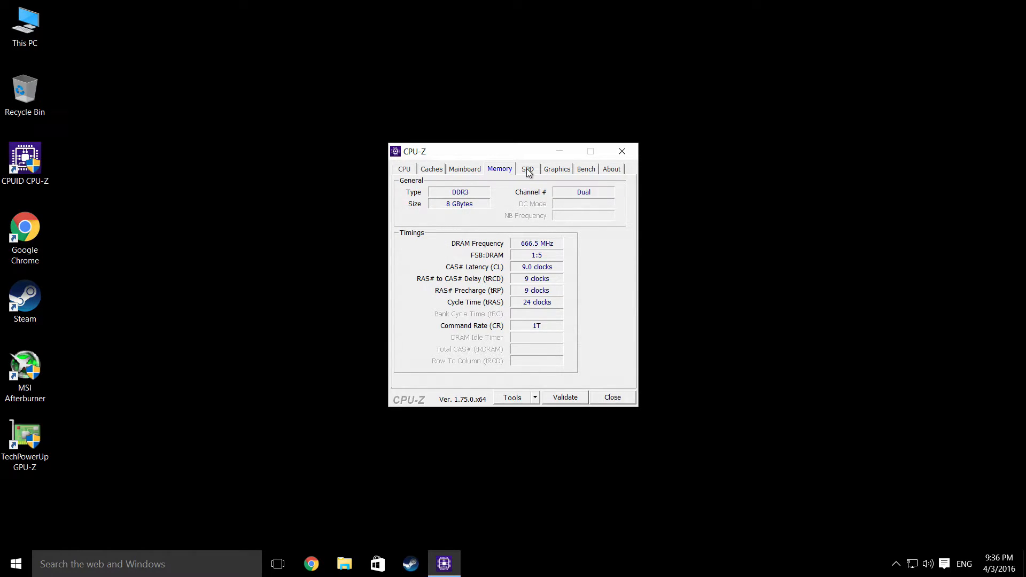
Show the SPD data for slot #2: a 4096 MB Corsair DDR3 PC3-10700 module.
{"action": "left_click", "coordinate": [527, 168]}
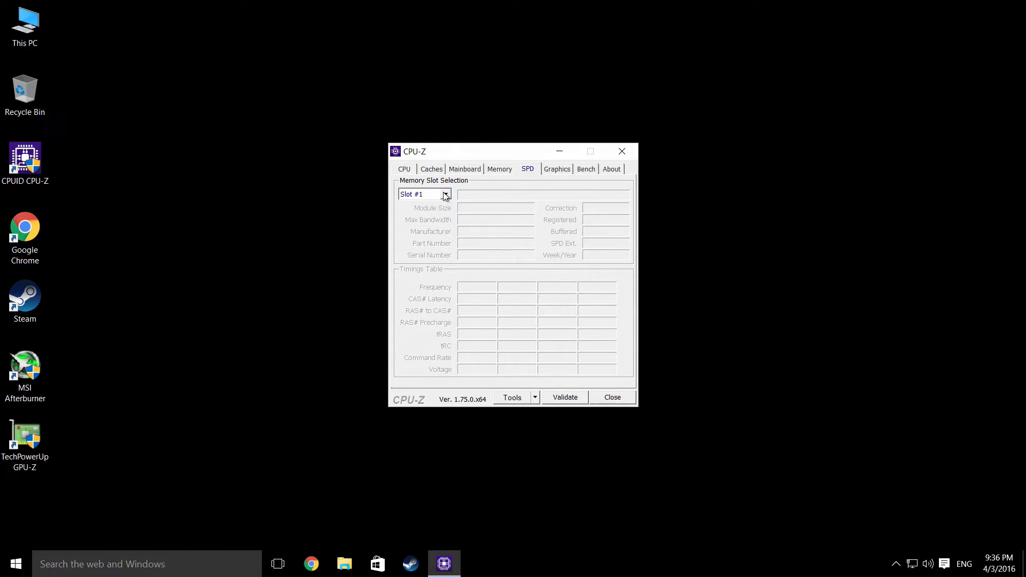
{"action": "left_click", "coordinate": [444, 194]}
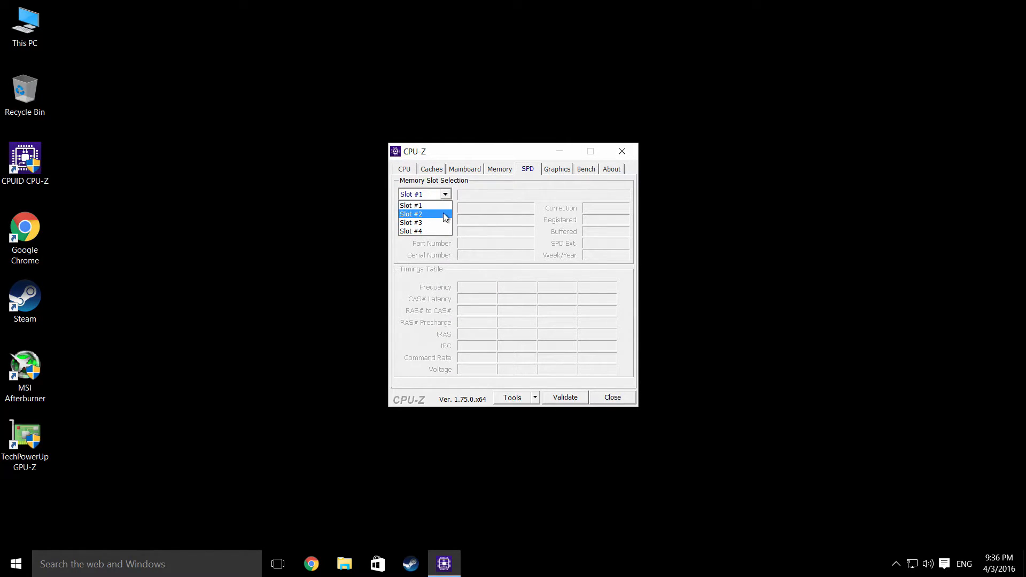
{"action": "left_click", "coordinate": [410, 214]}
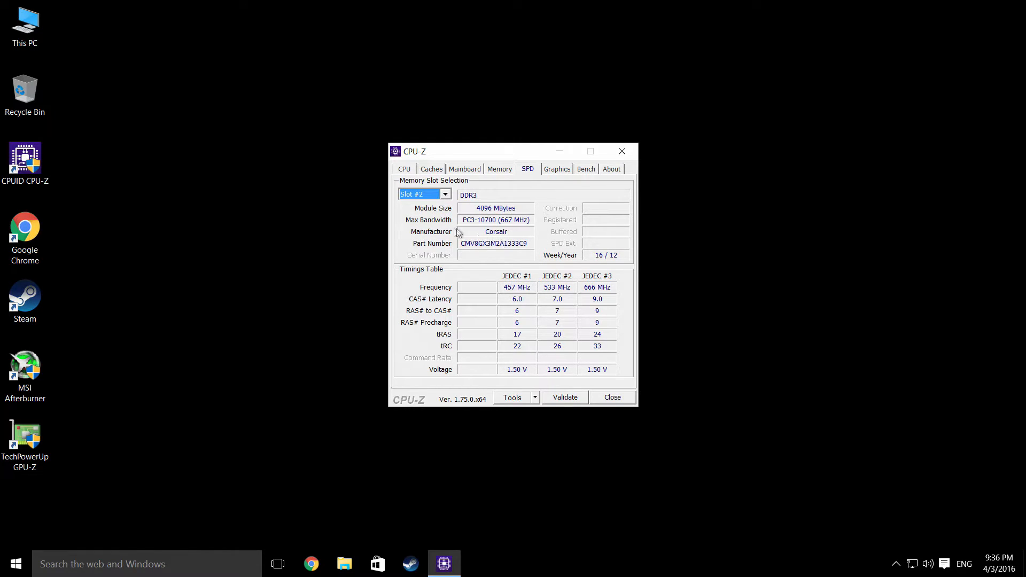
{"action": "mouse_move", "coordinate": [493, 255]}
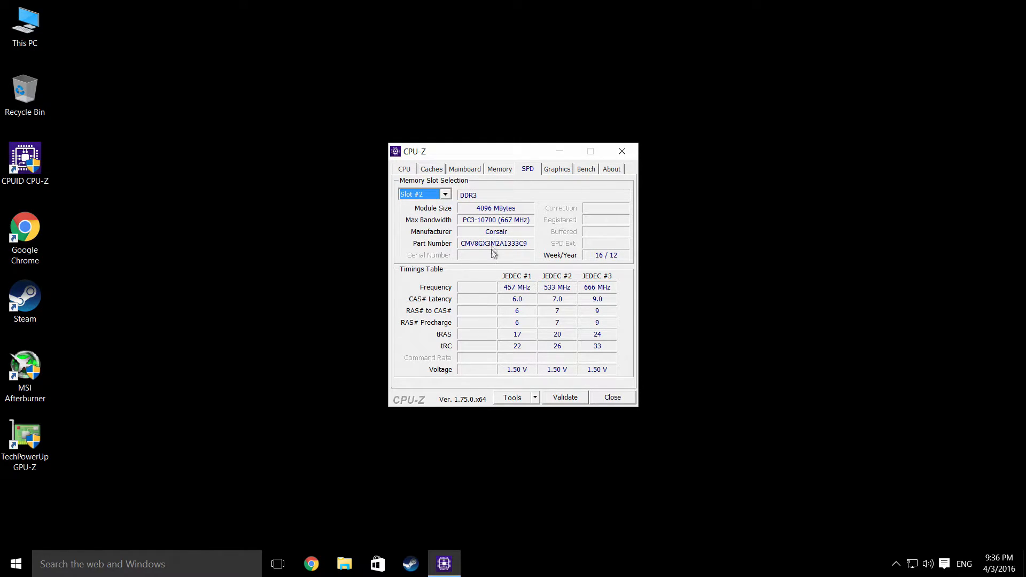
{"action": "mouse_move", "coordinate": [561, 334]}
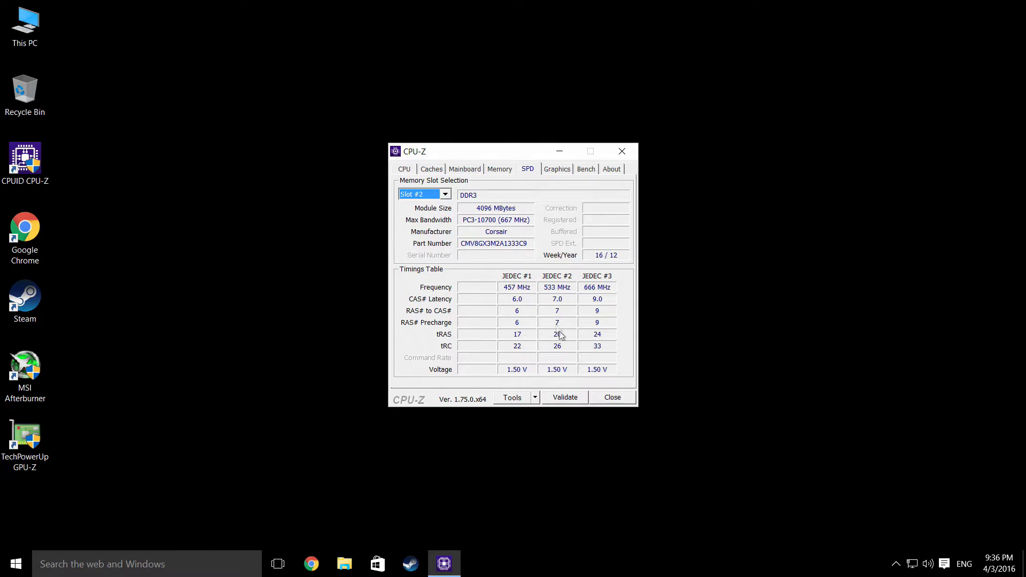
{"action": "mouse_move", "coordinate": [546, 217]}
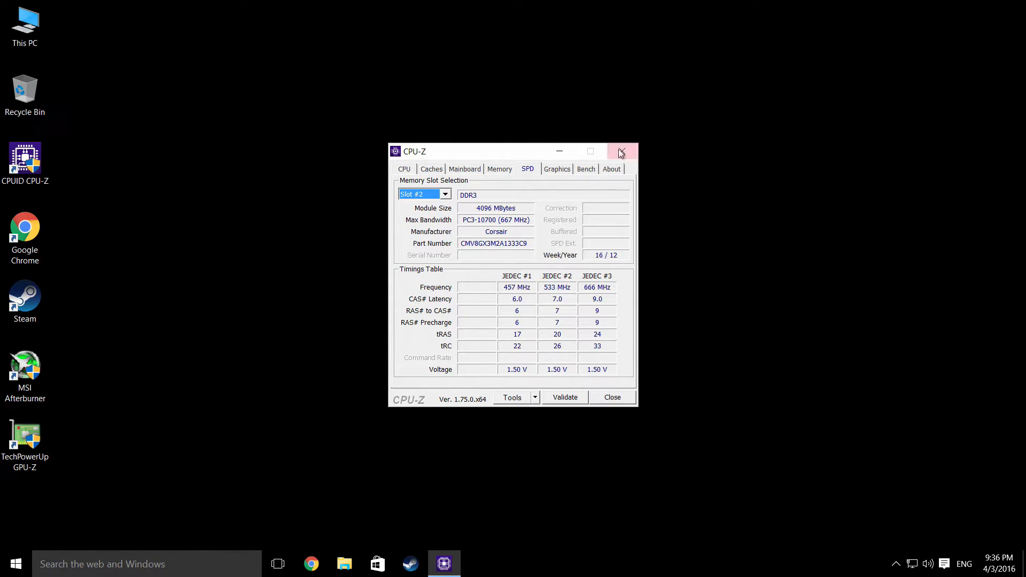
Close CPU-Z and launch GPU-Z with administrator rights, showing the Radeon HD 7700 card.
{"action": "left_click", "coordinate": [620, 152]}
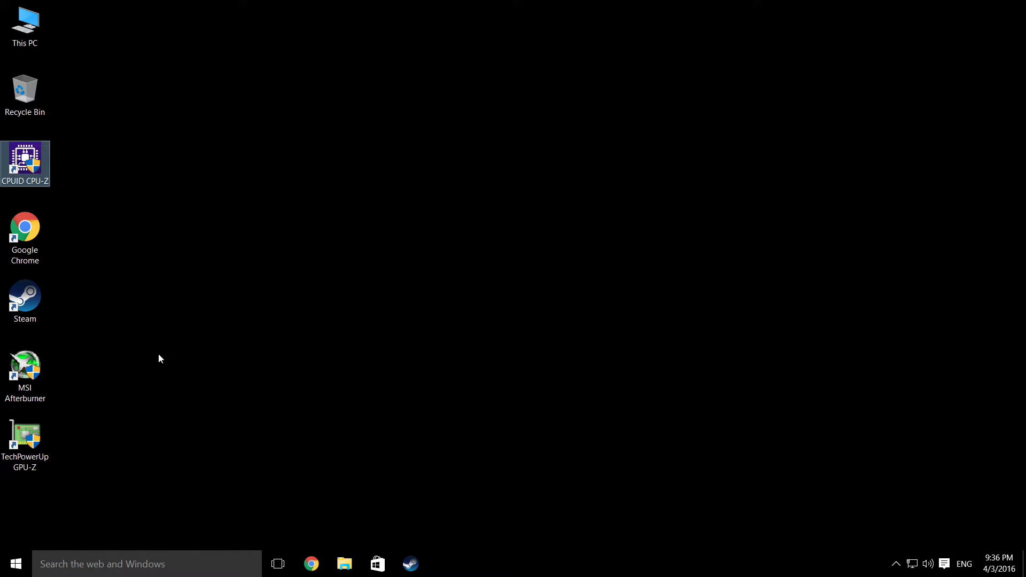
{"action": "left_click", "coordinate": [24, 438]}
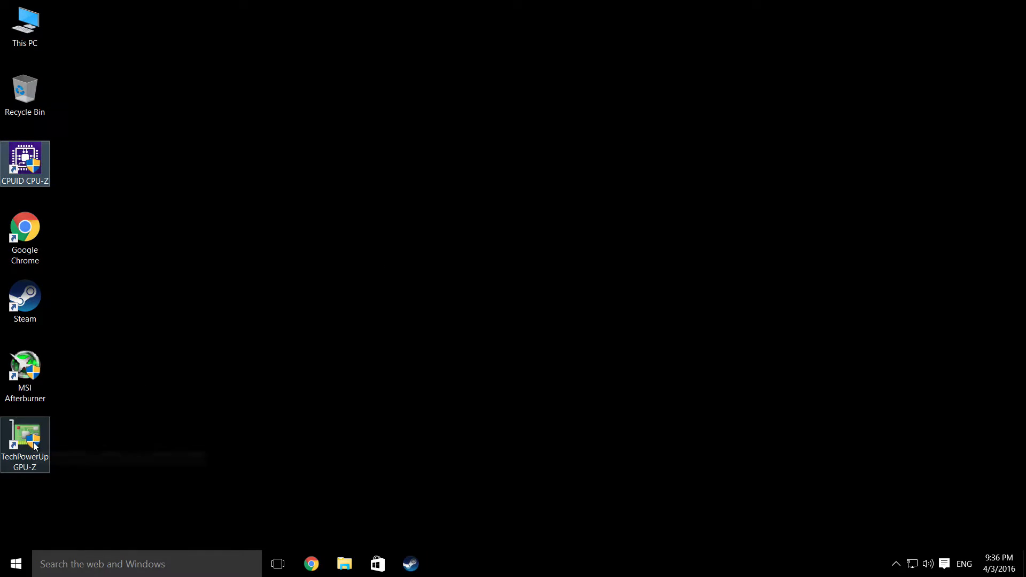
{"action": "double_click", "coordinate": [24, 441]}
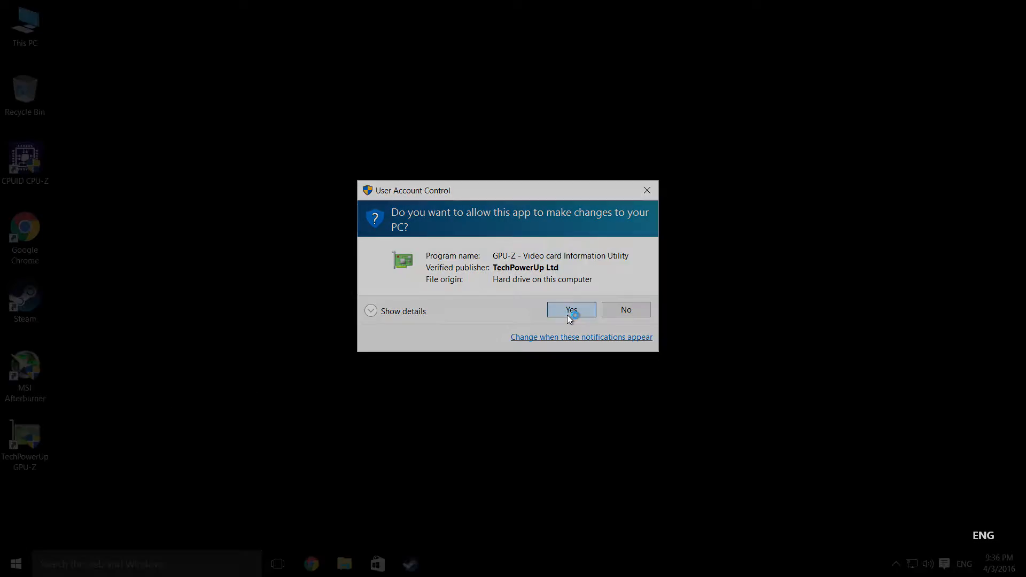
{"action": "left_click", "coordinate": [570, 310]}
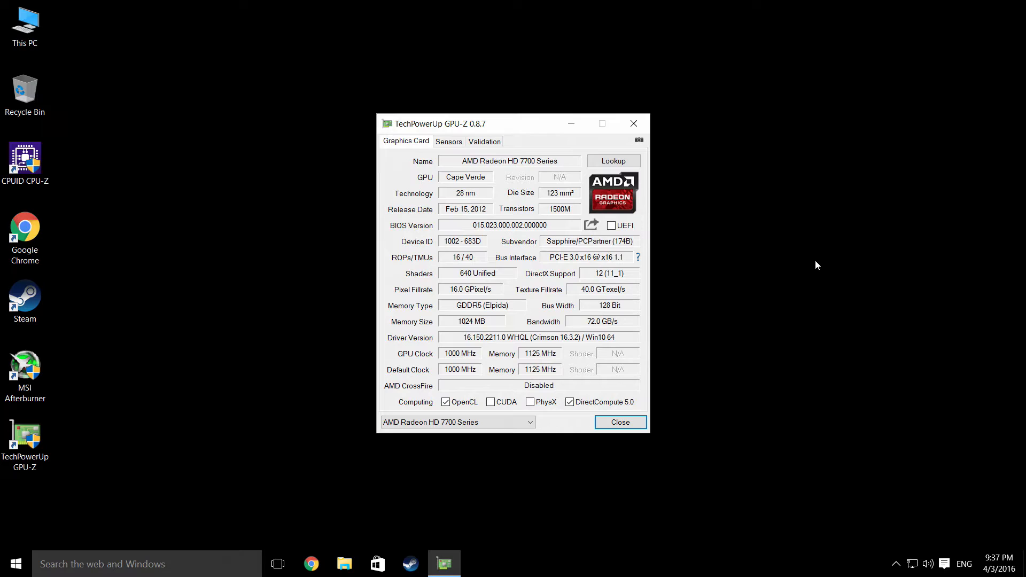
{"action": "mouse_move", "coordinate": [711, 242]}
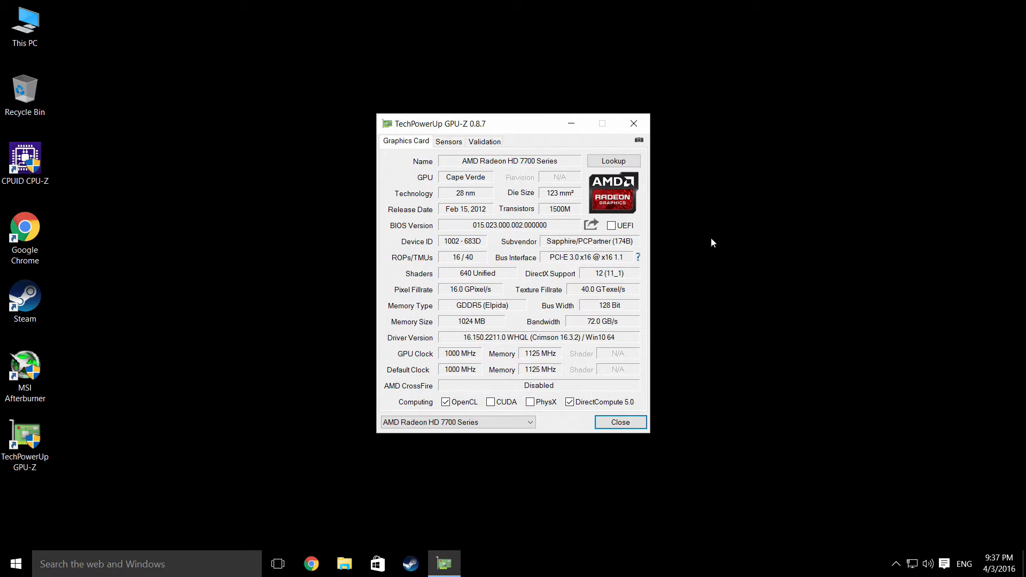
{"action": "mouse_move", "coordinate": [514, 329]}
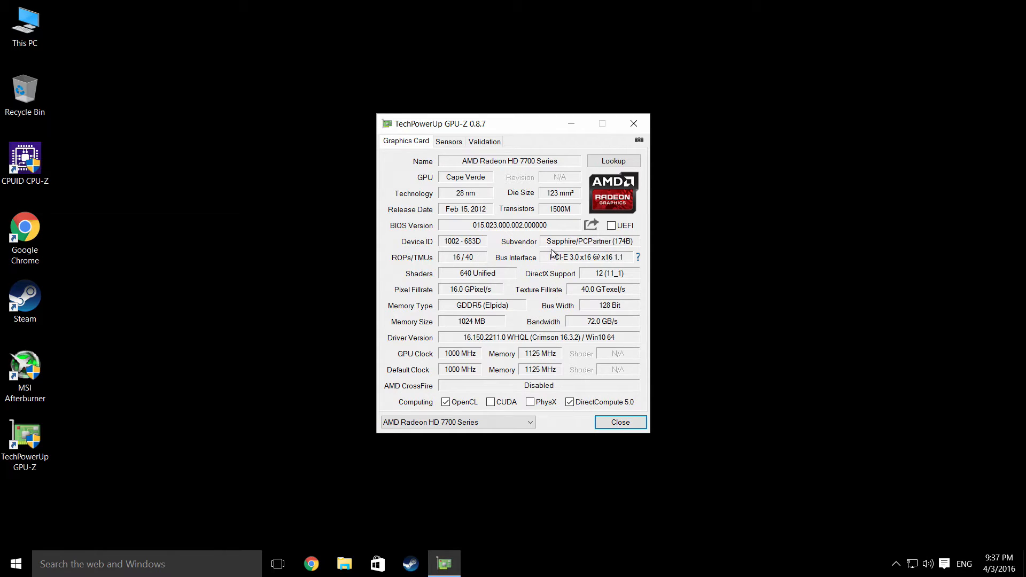
{"action": "mouse_move", "coordinate": [564, 179]}
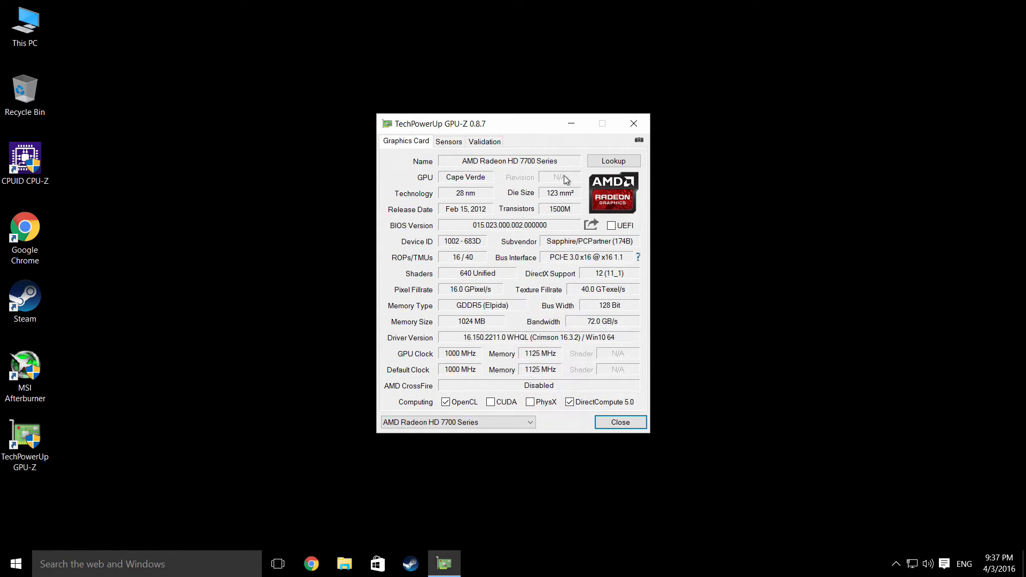
Look up the Sapphire HD 7770 OC V2 on TechPowerUp, browse its specs, then close Chrome and GPU-Z.
{"action": "left_click", "coordinate": [612, 160]}
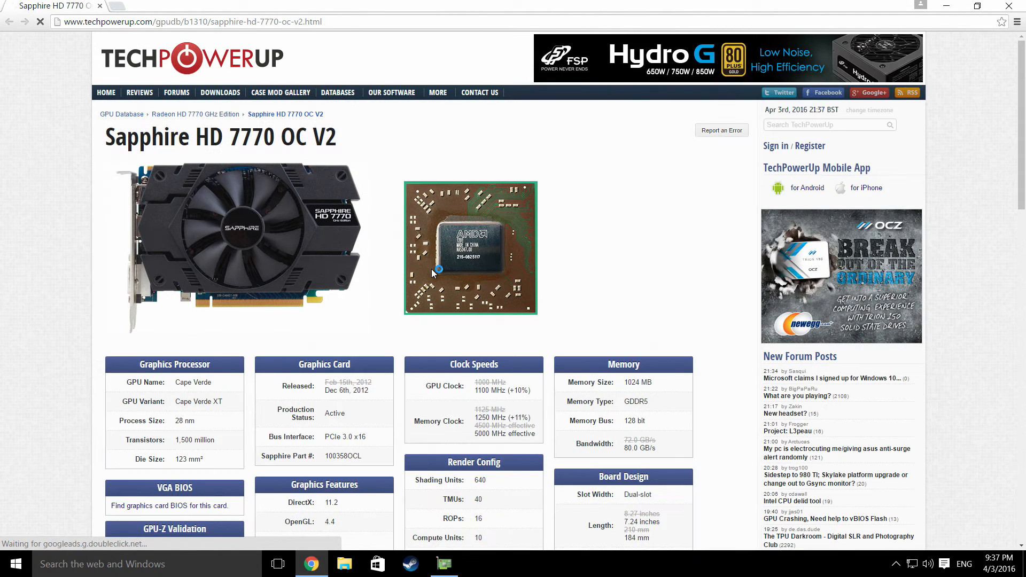
{"action": "mouse_move", "coordinate": [436, 275]}
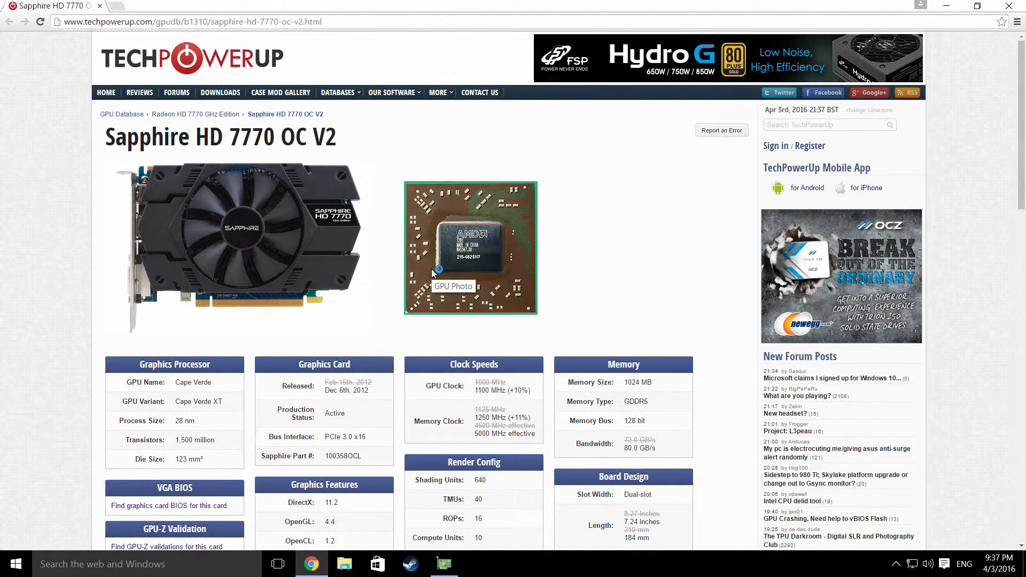
{"action": "mouse_move", "coordinate": [590, 285]}
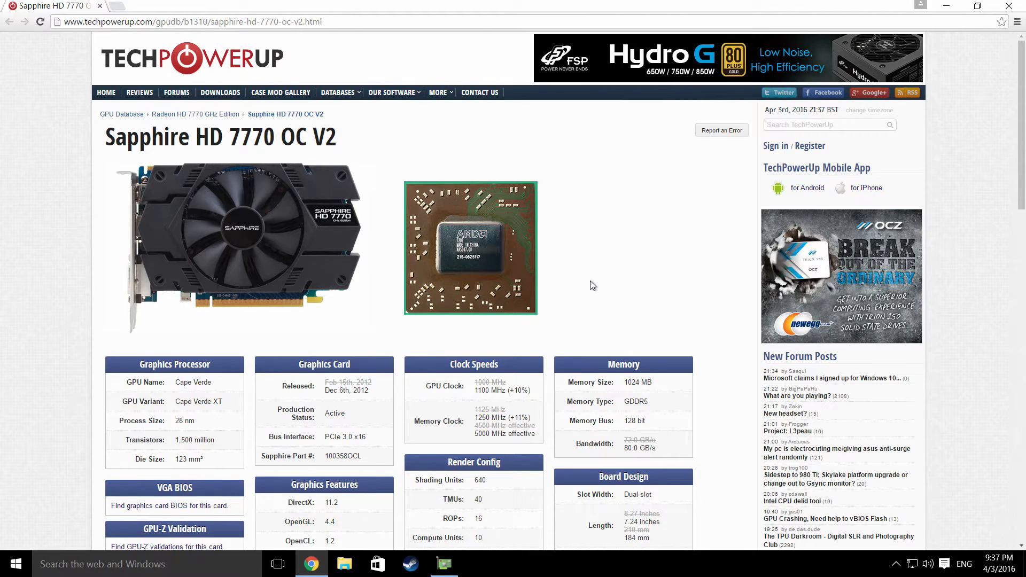
{"action": "mouse_move", "coordinate": [279, 236]}
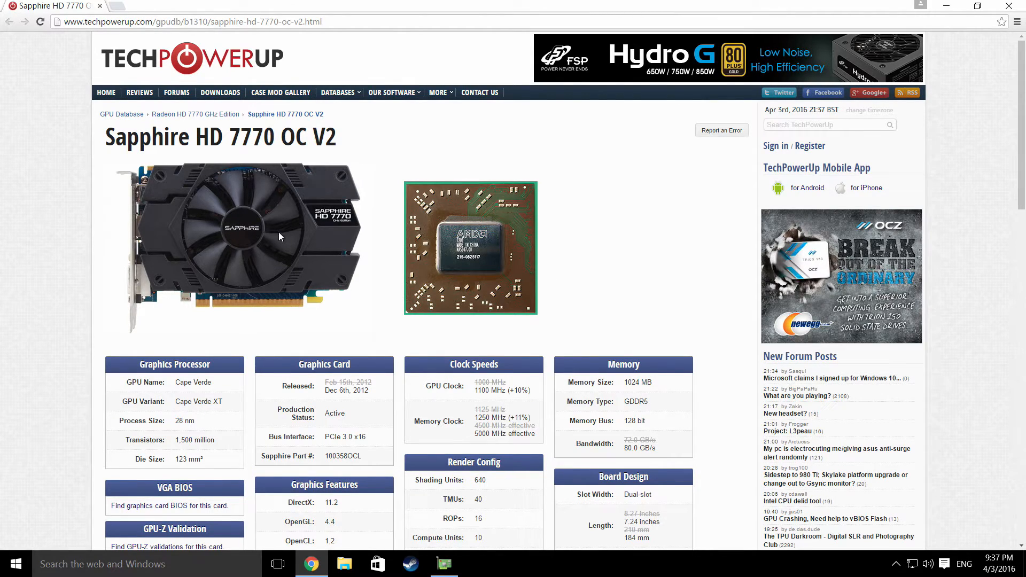
{"action": "mouse_move", "coordinate": [382, 284]}
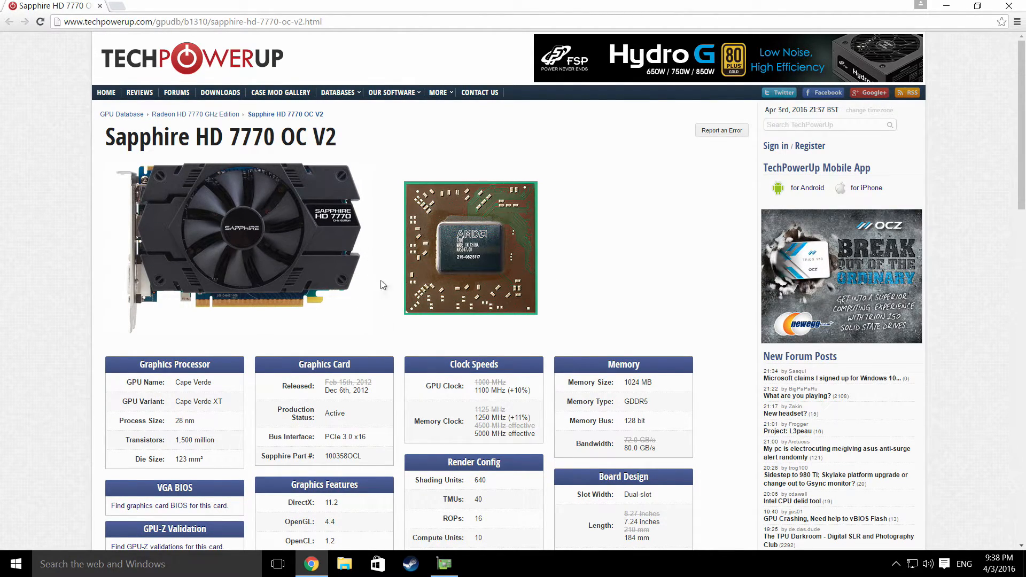
{"action": "mouse_move", "coordinate": [632, 291]}
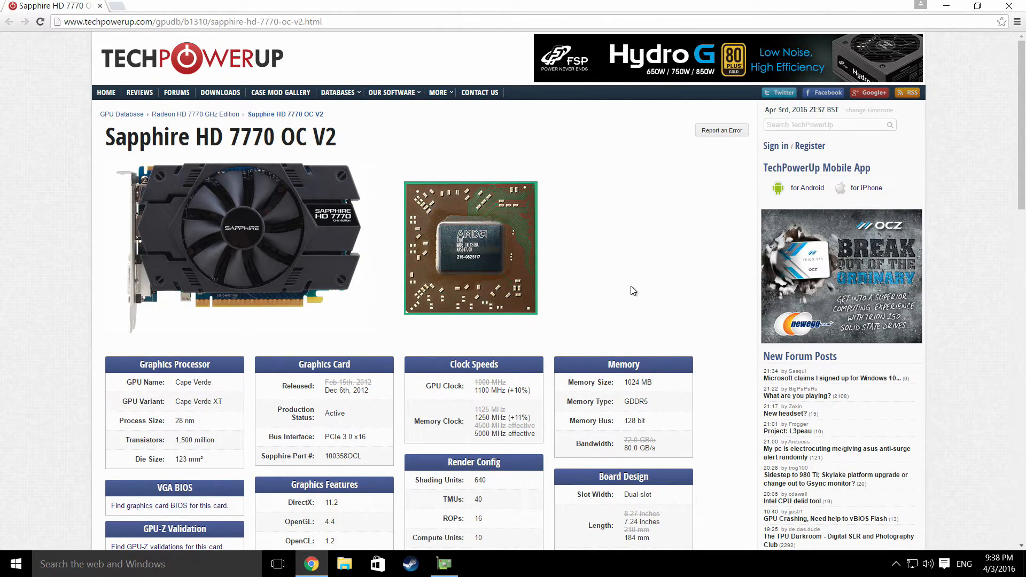
{"action": "scroll", "scroll_direction": "down", "scroll_amount": 3}
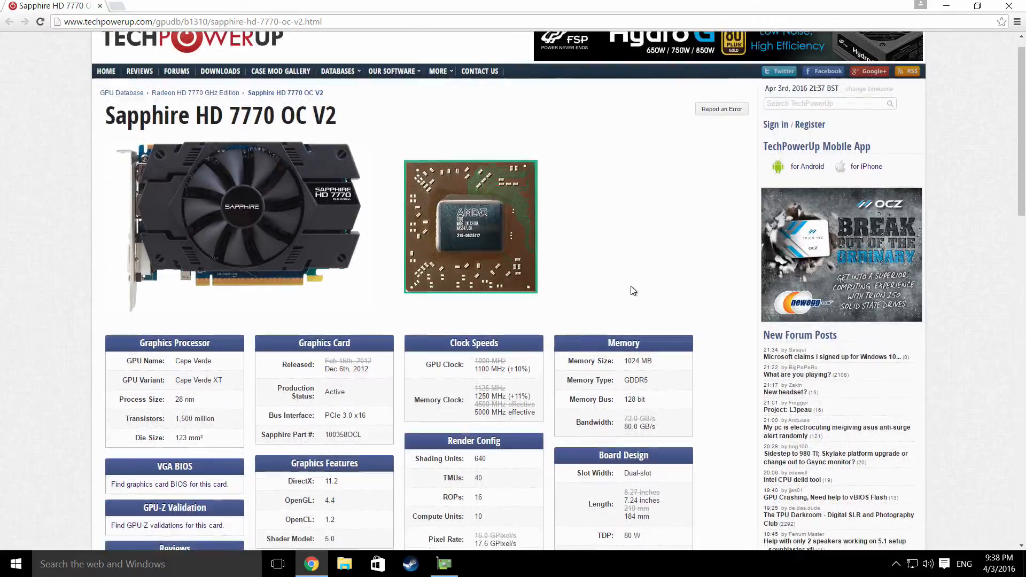
{"action": "scroll", "scroll_direction": "down", "scroll_amount": 3}
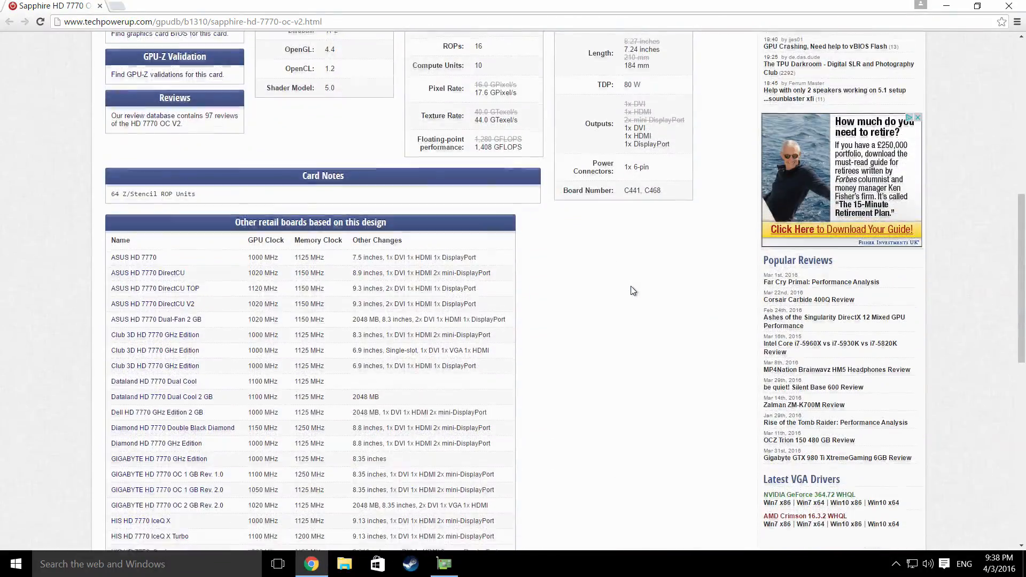
{"action": "scroll", "scroll_direction": "up", "scroll_amount": 3}
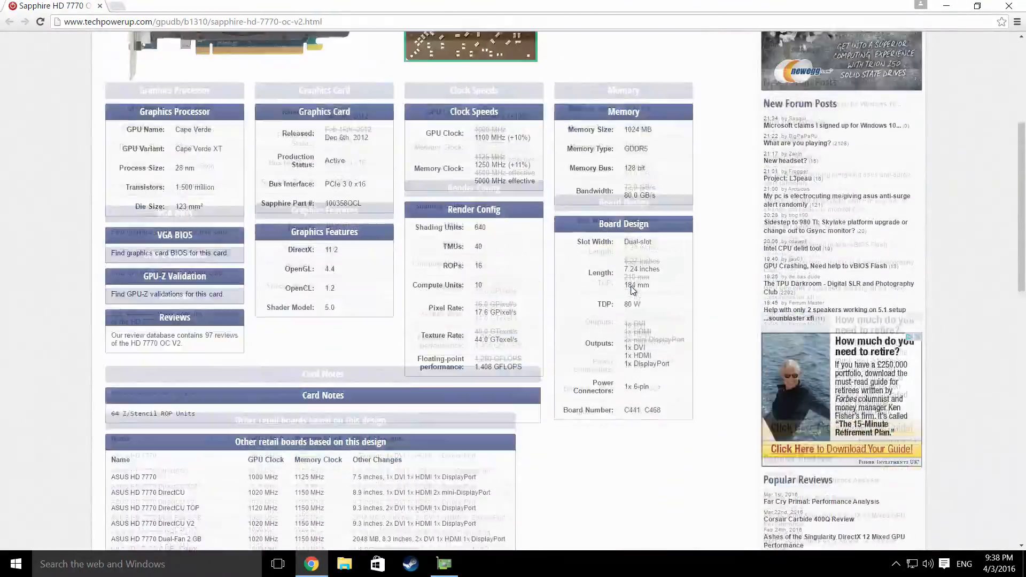
{"action": "scroll", "scroll_direction": "up", "scroll_amount": 3}
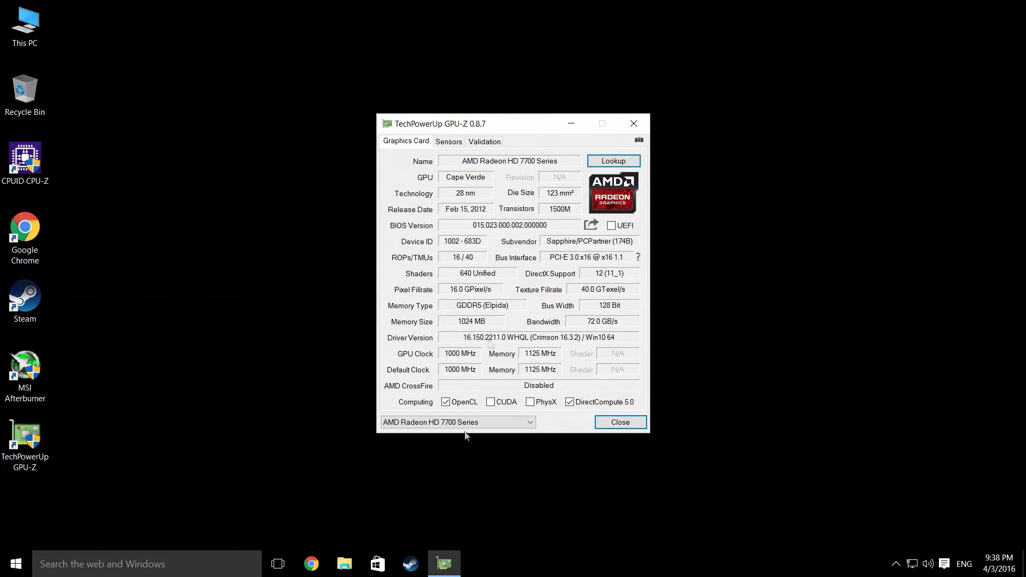
{"action": "mouse_move", "coordinate": [573, 318]}
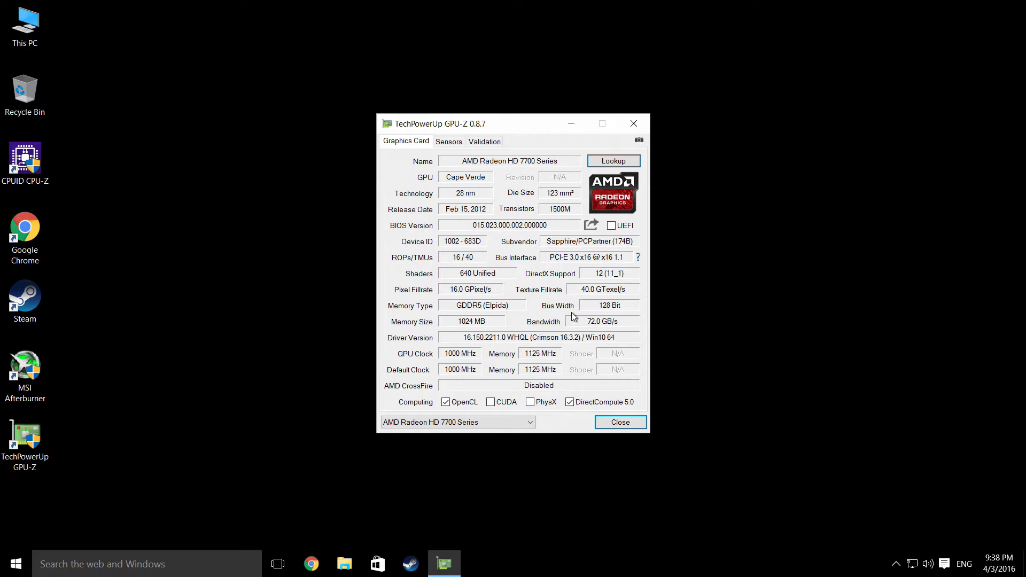
{"action": "mouse_move", "coordinate": [633, 123]}
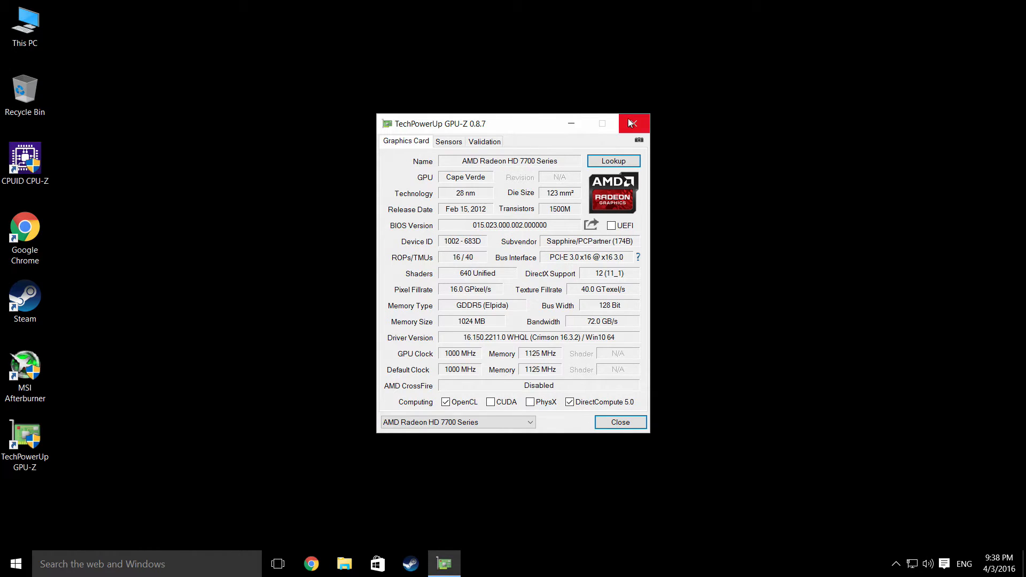
{"action": "left_click", "coordinate": [632, 123]}
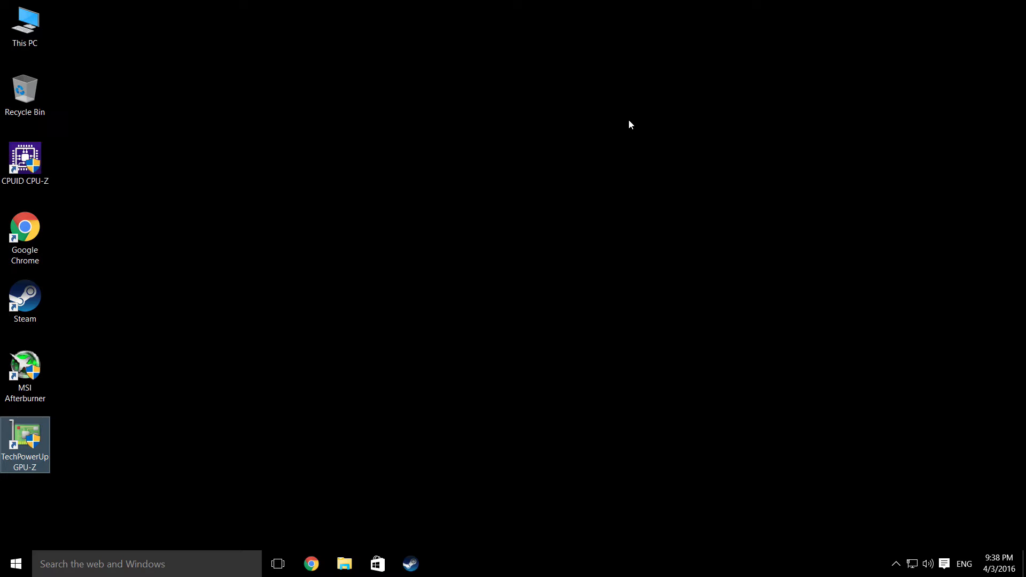
{"action": "mouse_move", "coordinate": [494, 291]}
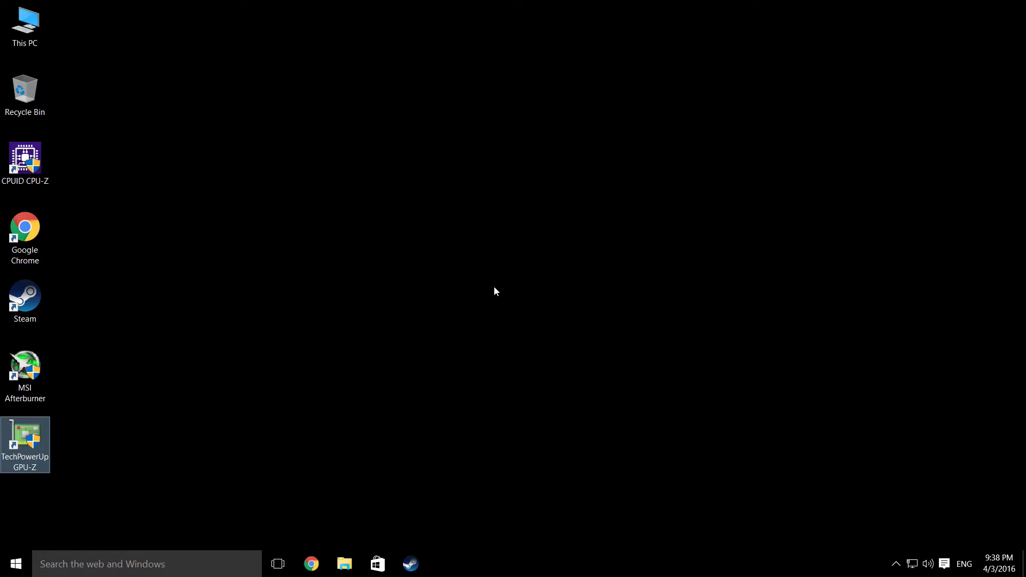
{"action": "mouse_move", "coordinate": [24, 368]}
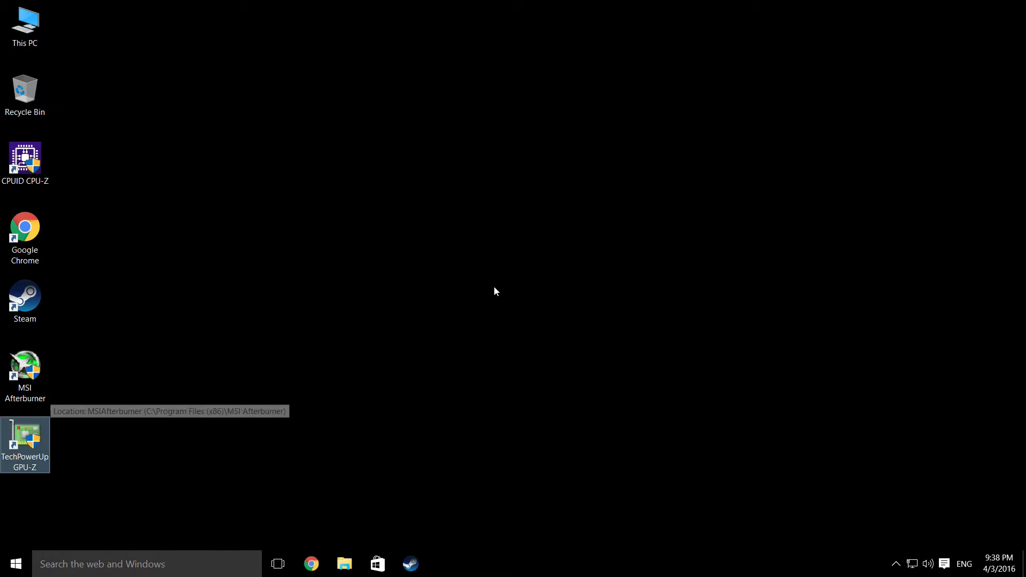
{"action": "left_click", "coordinate": [25, 371]}
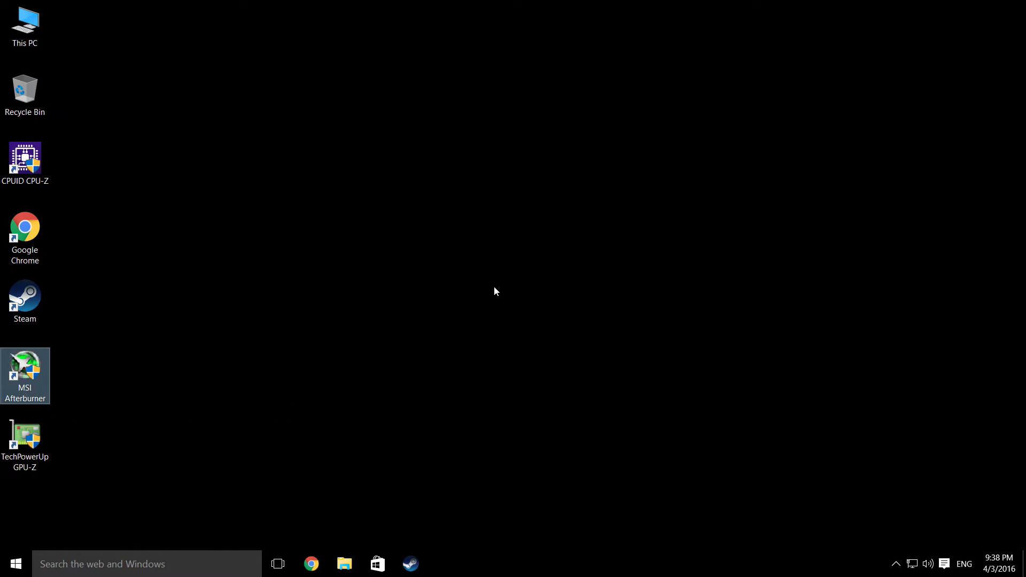
{"action": "mouse_move", "coordinate": [25, 438]}
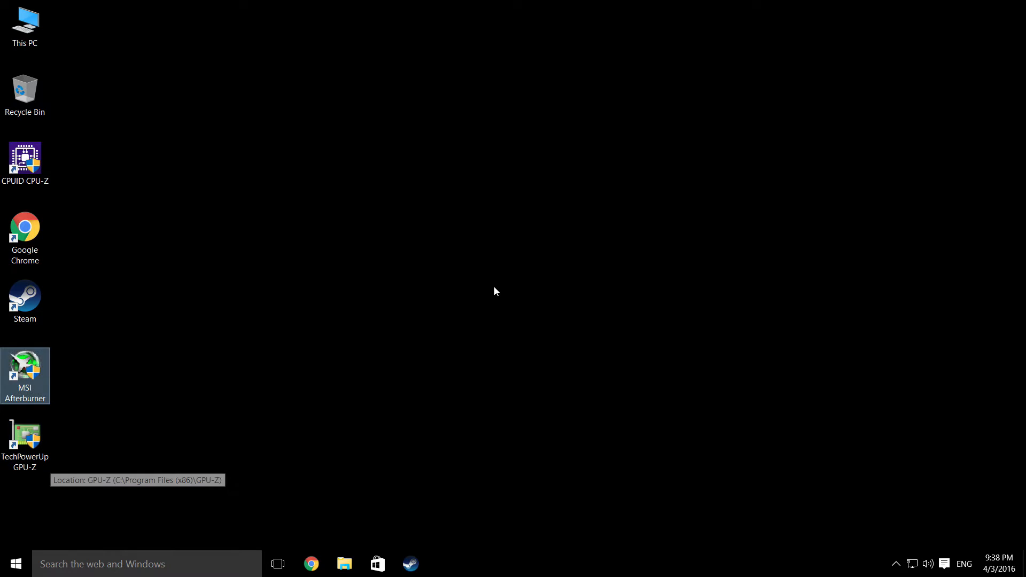
{"action": "left_click", "coordinate": [25, 444]}
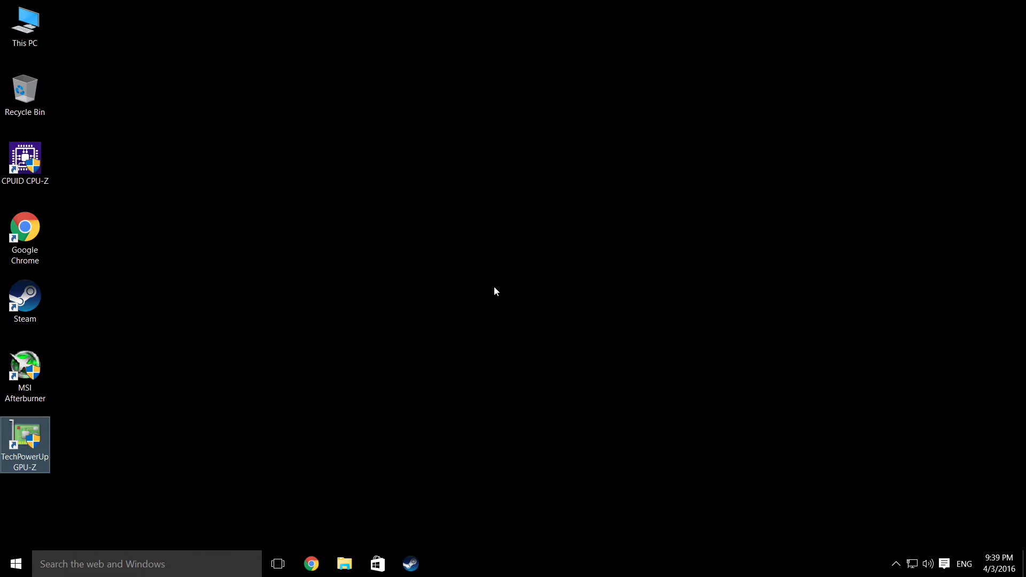
{"action": "mouse_move", "coordinate": [591, 301]}
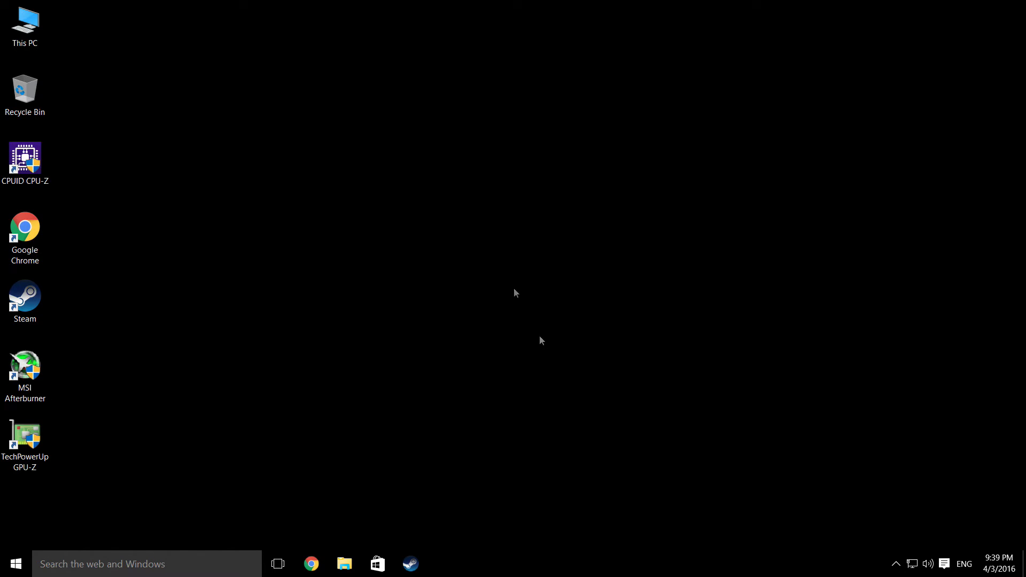
{"action": "mouse_move", "coordinate": [496, 270]}
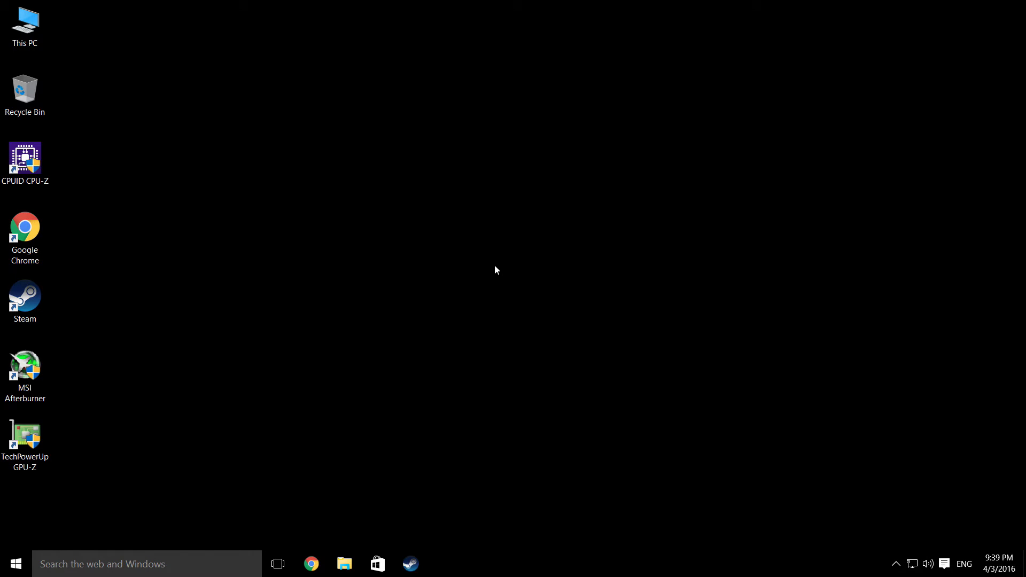
{"action": "mouse_move", "coordinate": [413, 191]}
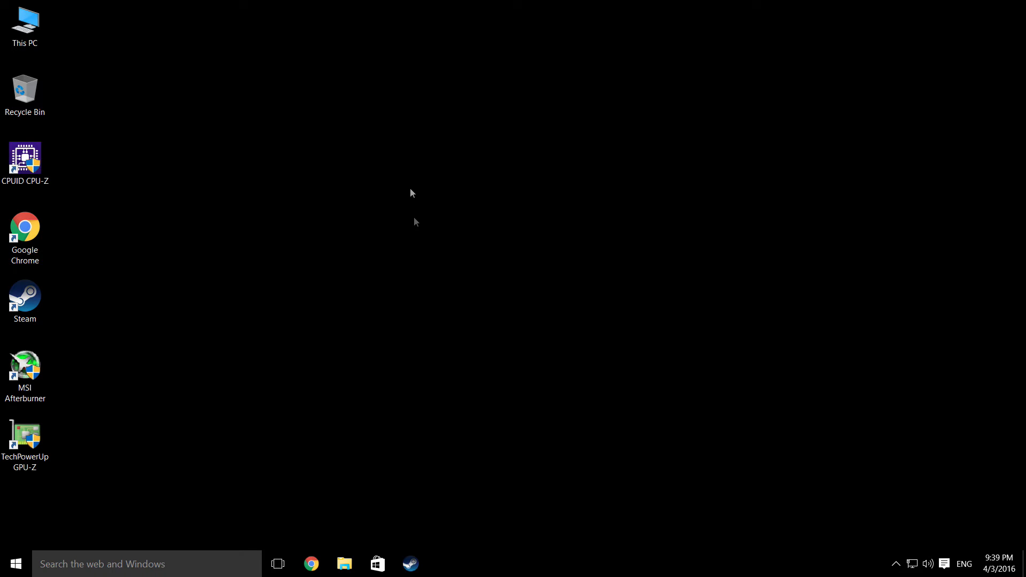
{"action": "mouse_move", "coordinate": [430, 243]}
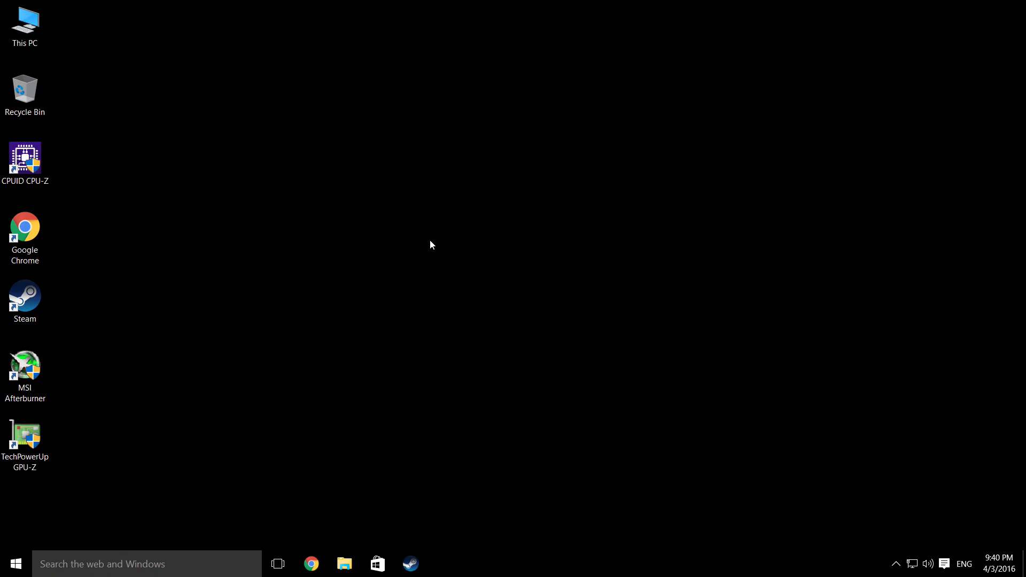
{"action": "mouse_move", "coordinate": [425, 389]}
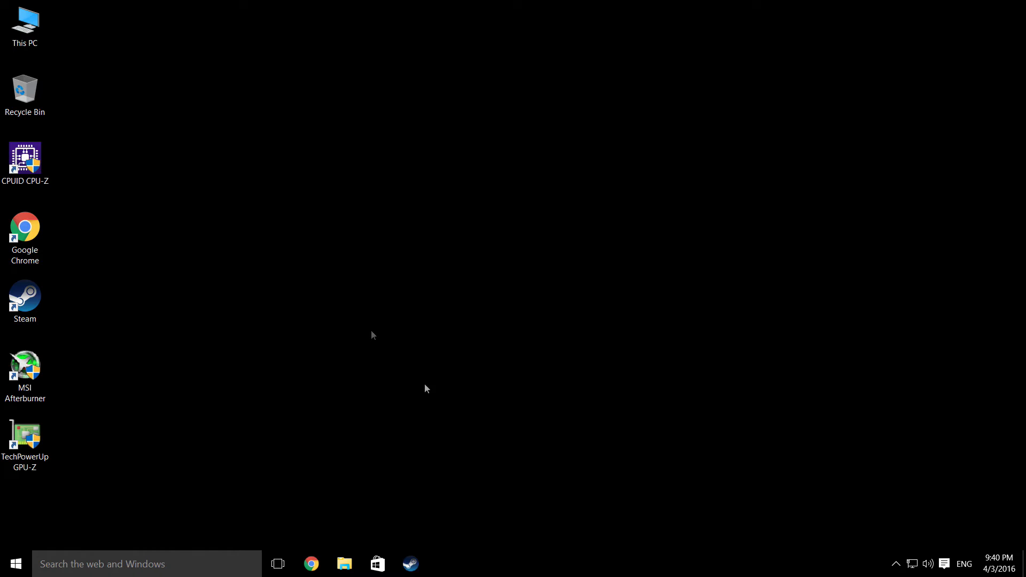
{"action": "mouse_move", "coordinate": [340, 356]}
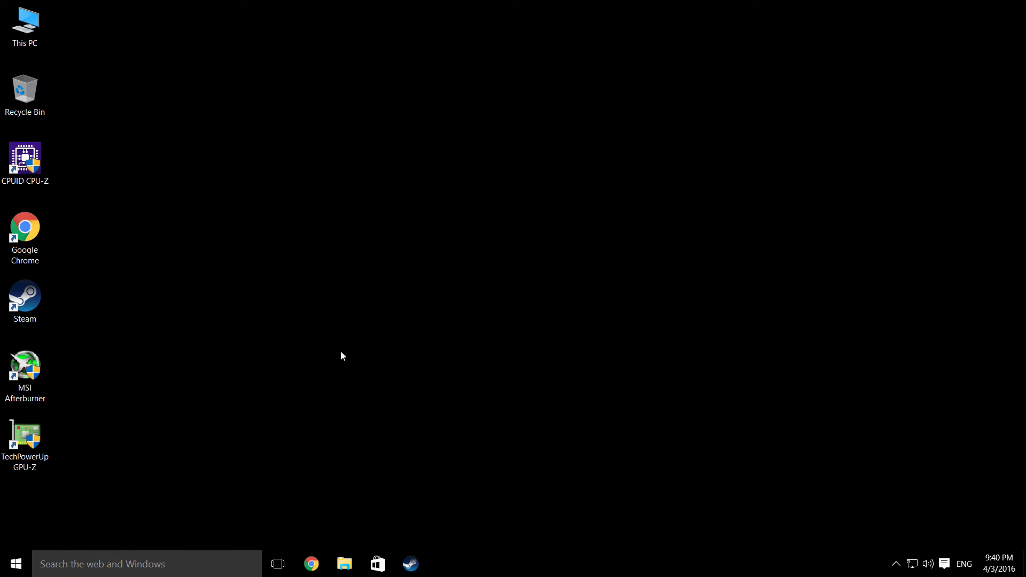